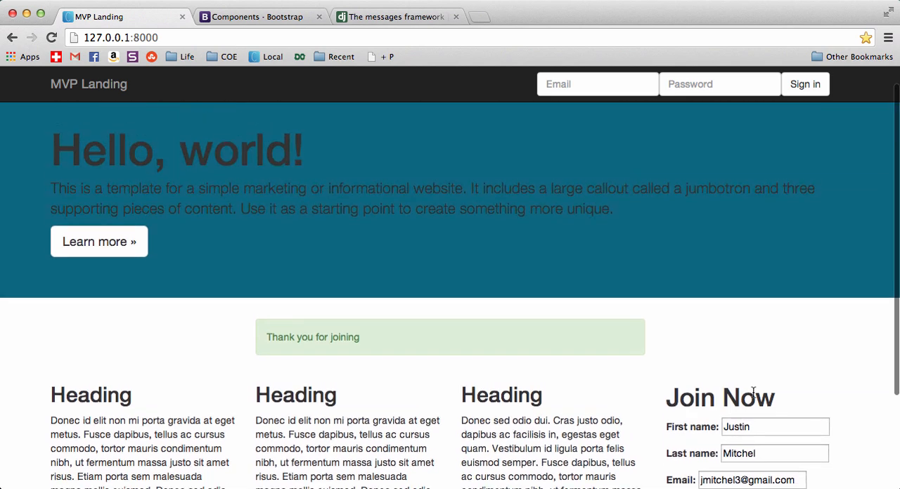
Scroll to the 'Thank you for joining' notice in Chrome, then switch to Komodo Edit.
scroll("down", 3)
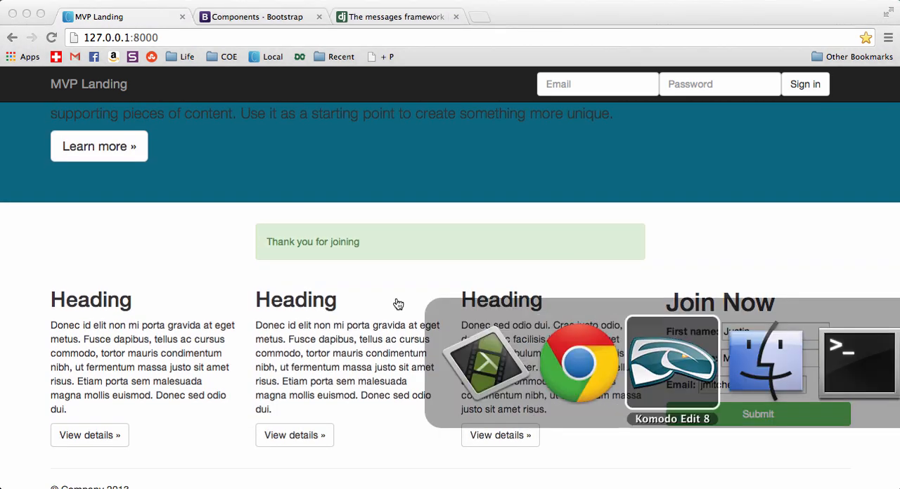
left_click(671, 362)
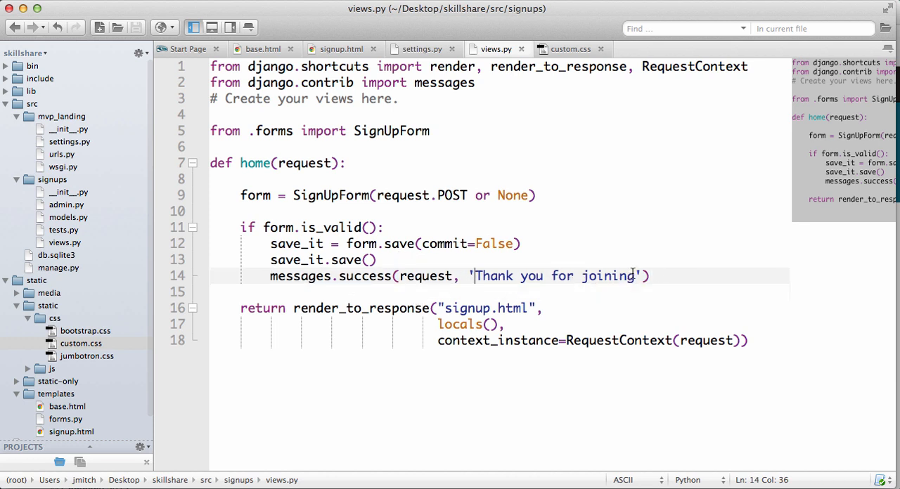
Reword the success message to 'We will be in touch' and add HttpResponseRedirect('/thank-you/').
type("We have")
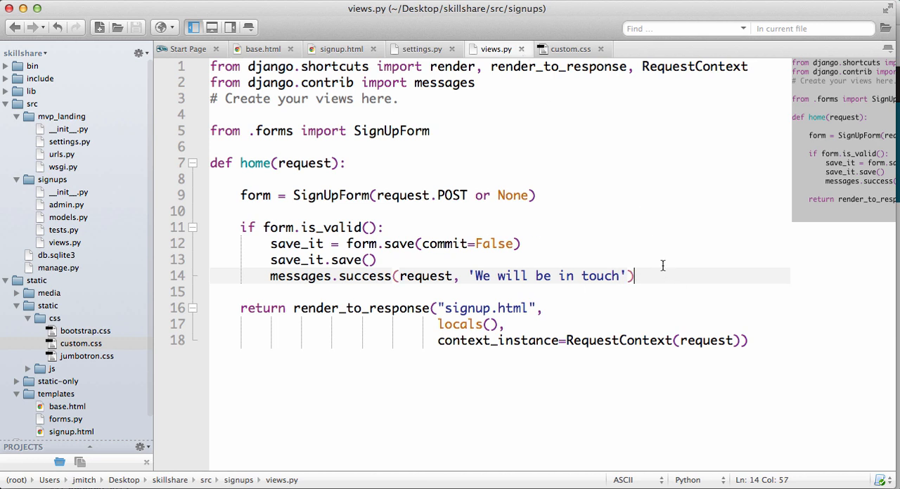
mouse_move(754, 113)
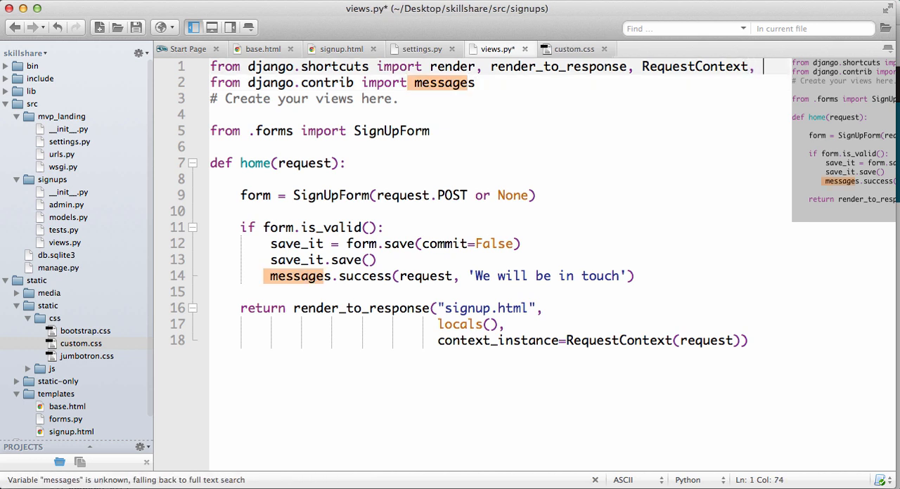
type("Http")
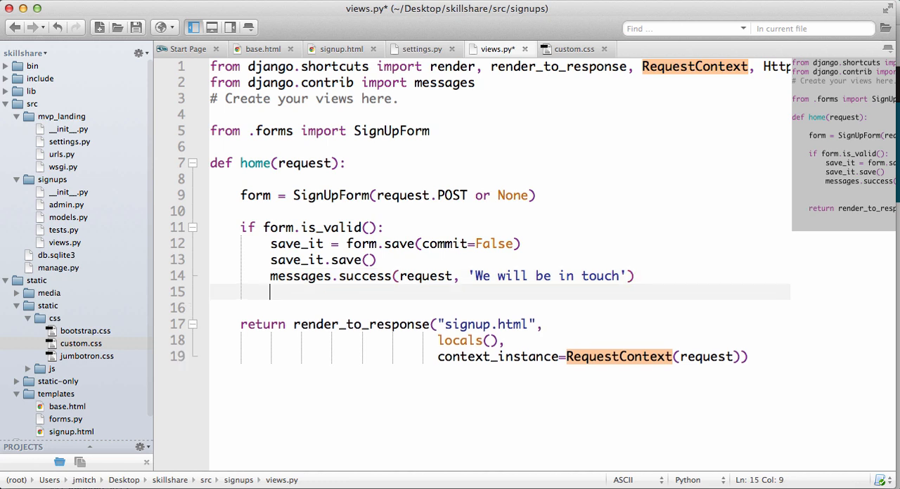
type("return HttpResponseRedirect")
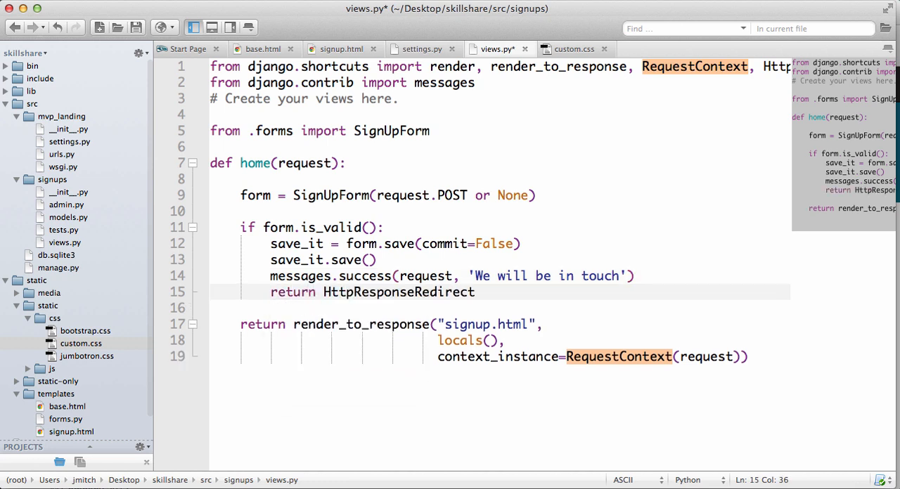
type("('")
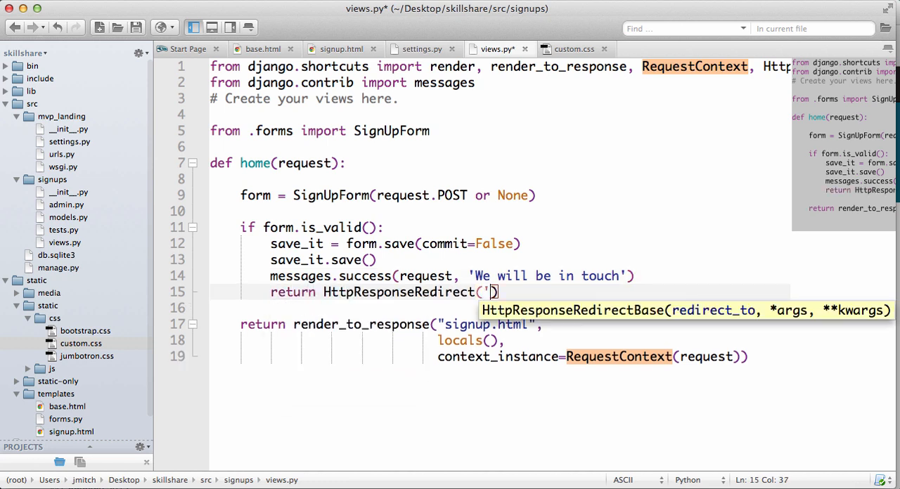
type("/thank-y")
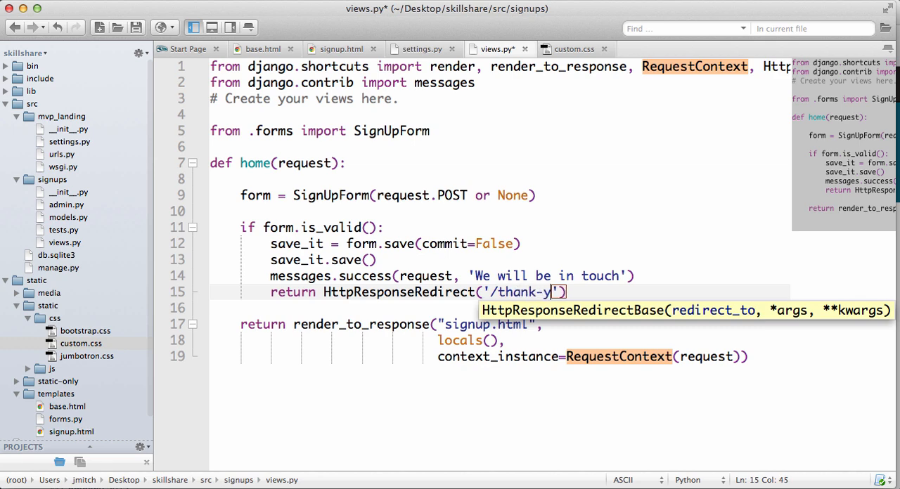
type("ou/")
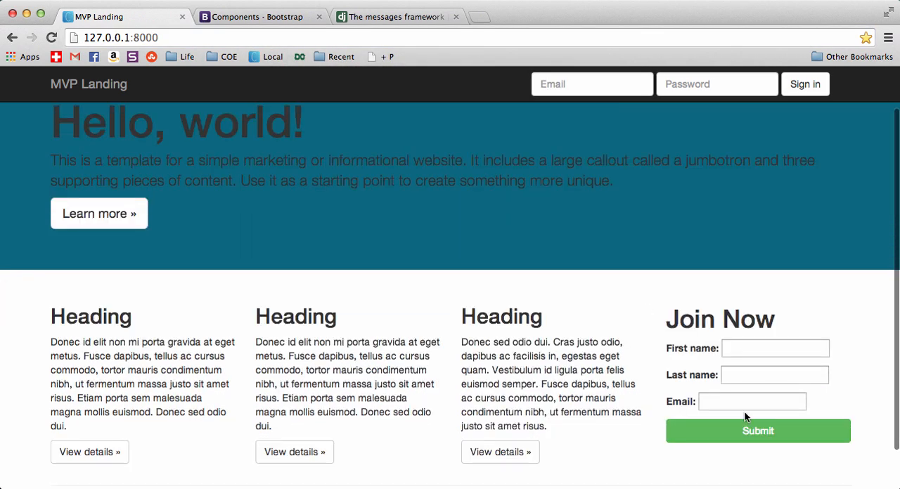
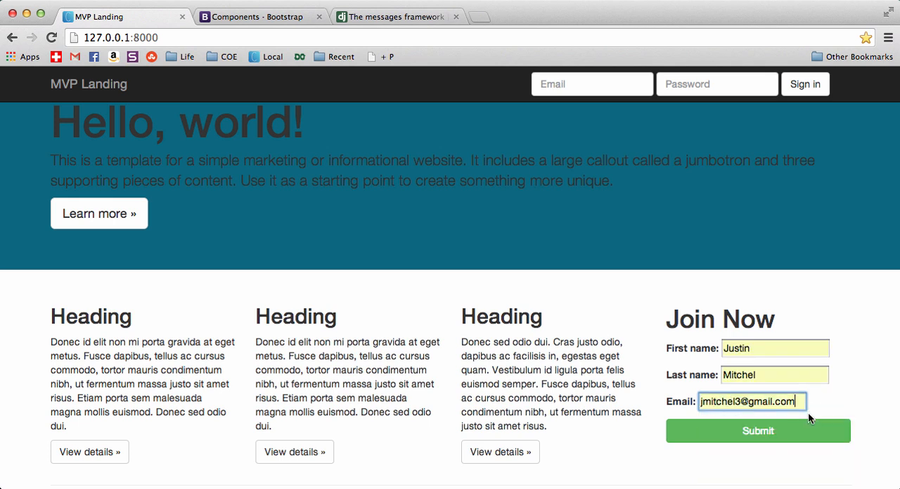
left_click(757, 431)
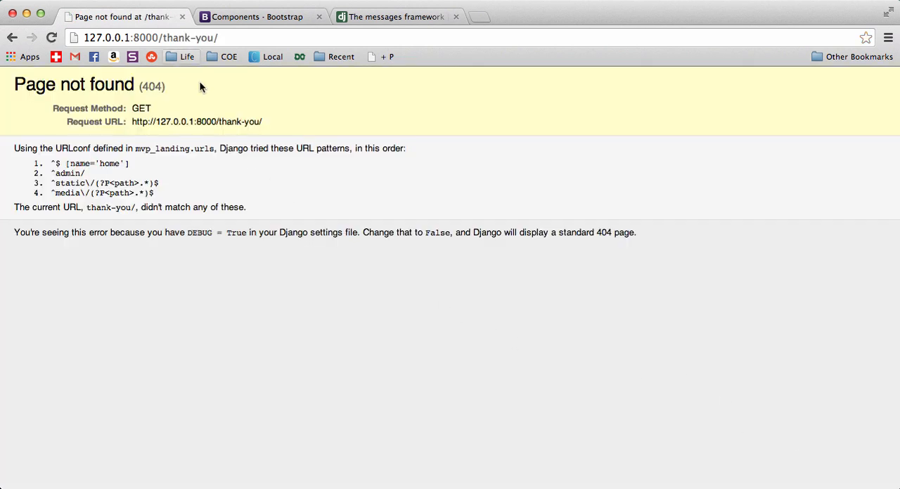
mouse_move(314, 242)
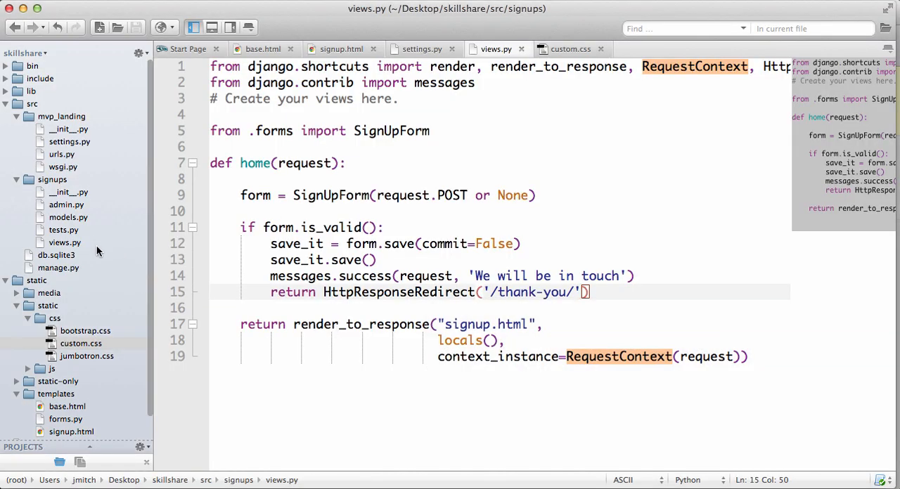
Add url(r'^thank-you/$', 'signups.views.thankyou', name='thankyou') to urls.py.
left_click(61, 154)
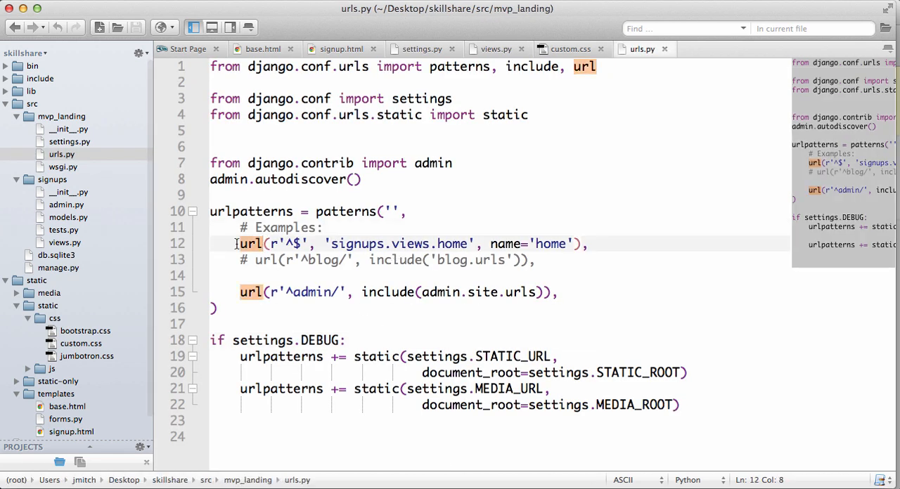
left_click(538, 260)
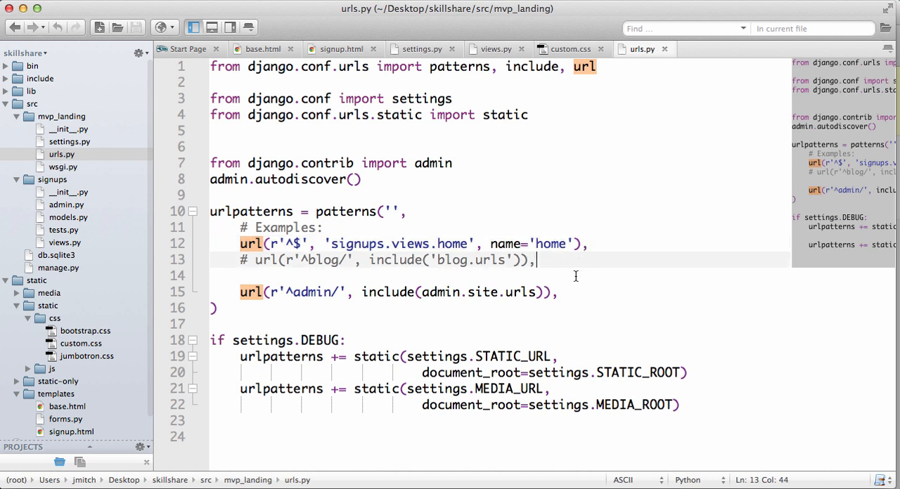
type("url(r'^$', 'signups.views.home', name='home'),")
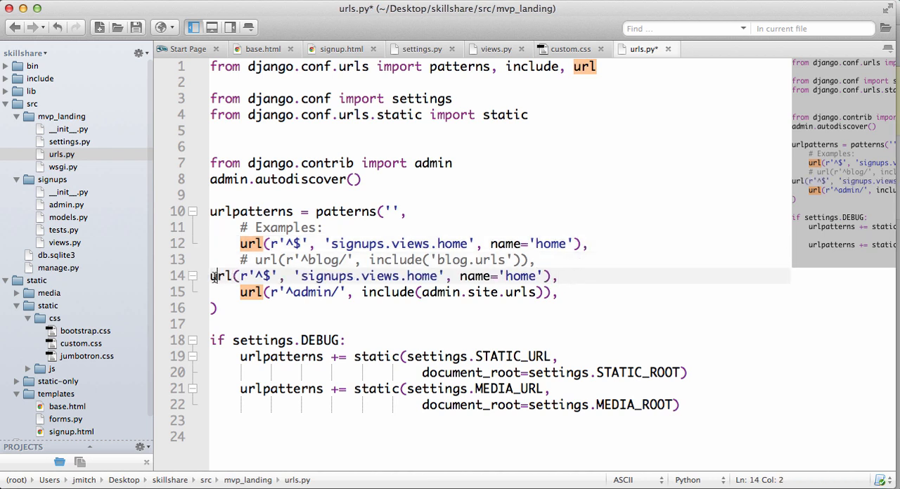
type("t")
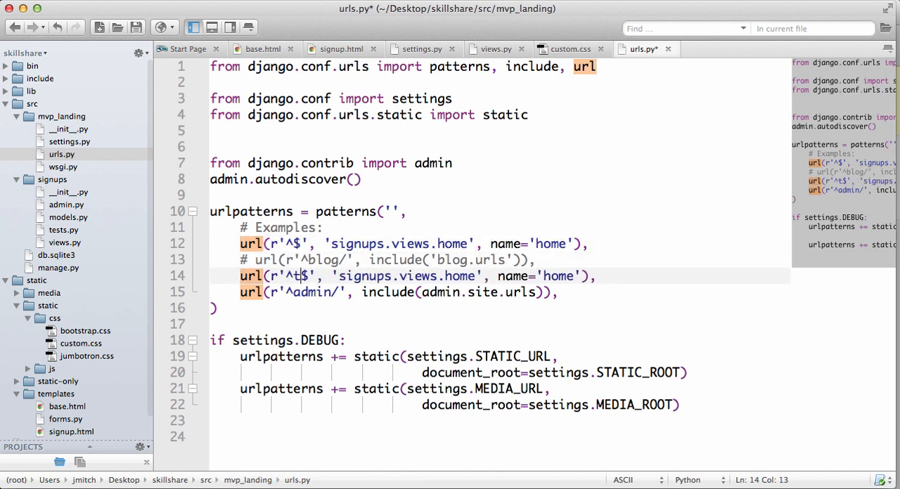
type("hank-you/")
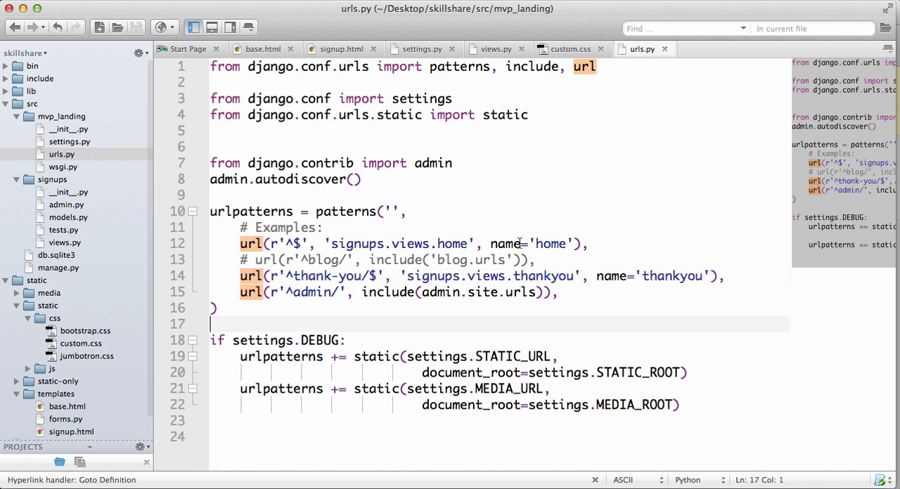
mouse_move(563, 275)
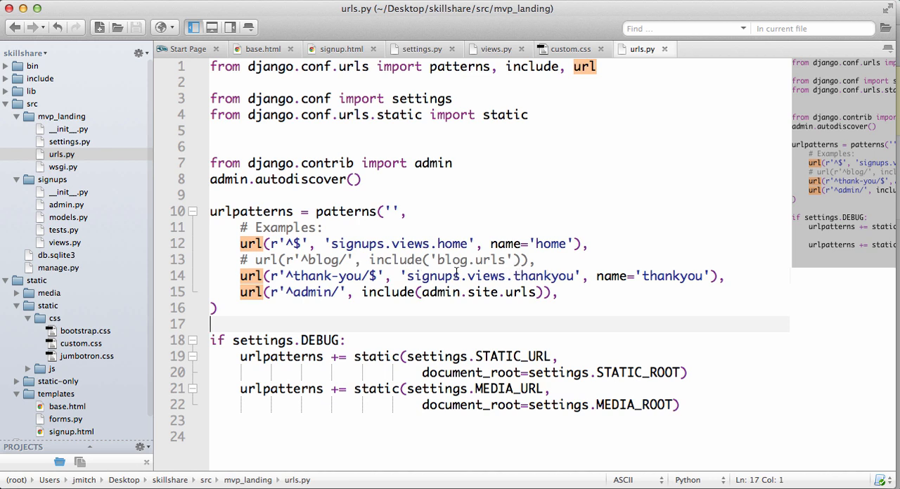
double_click(431, 276)
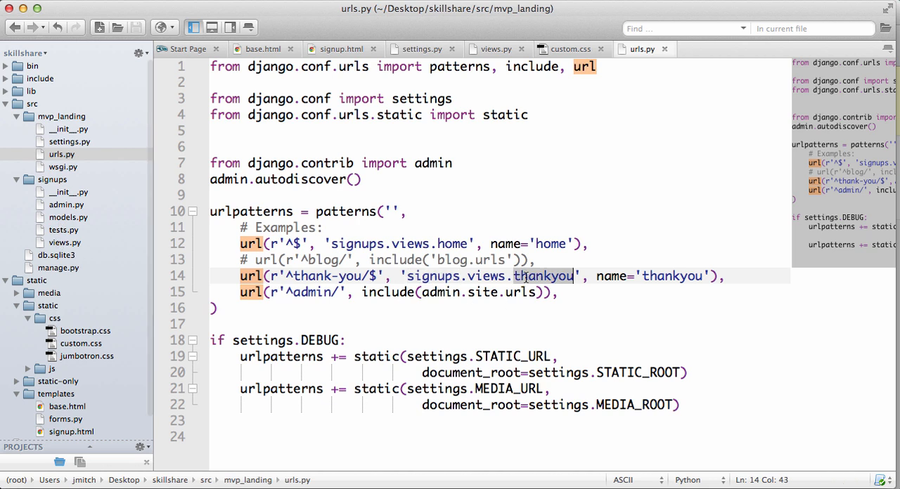
left_click(497, 49)
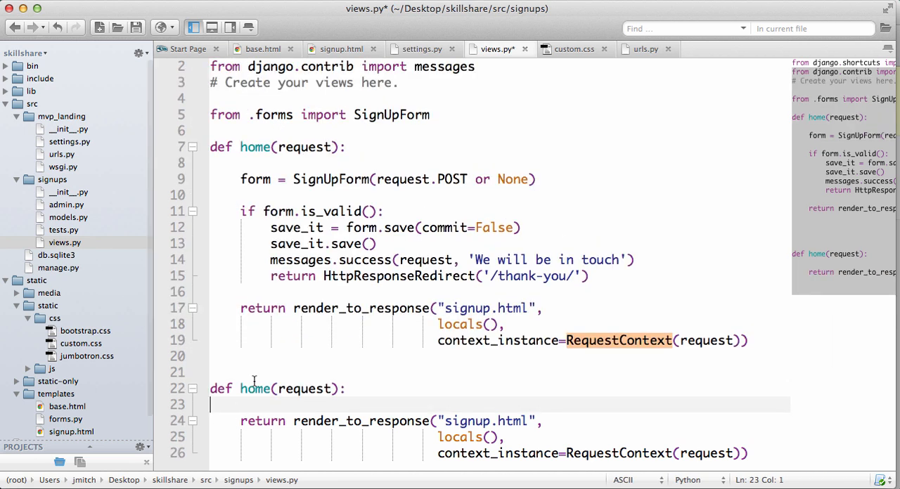
Add a thankyou view in views.py that renders thankyou.html.
type("thankyou")
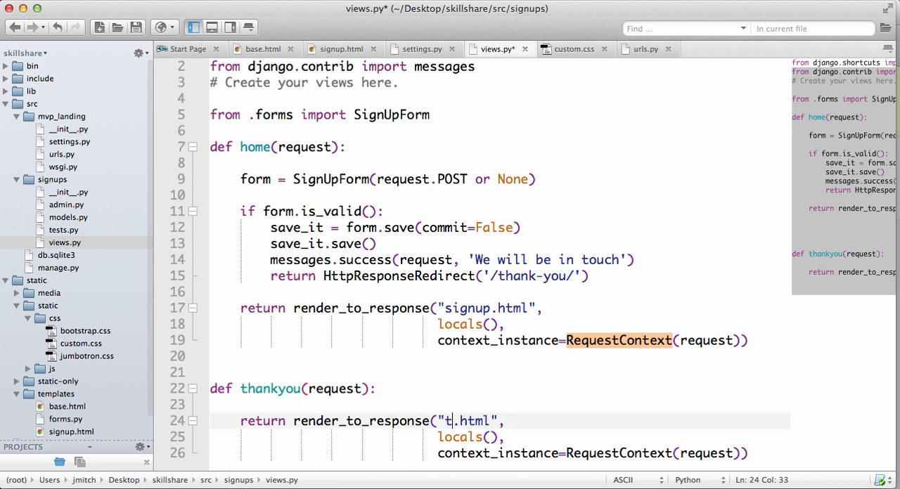
type("hankyou")
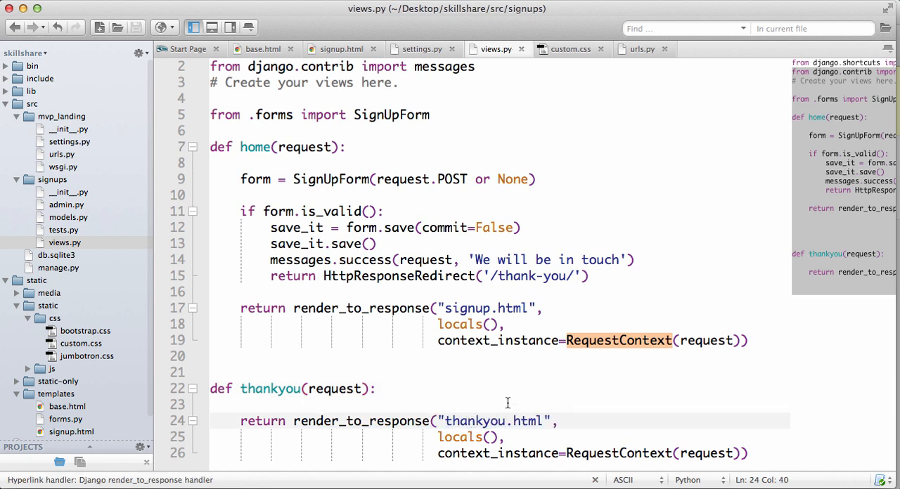
scroll("down", 3)
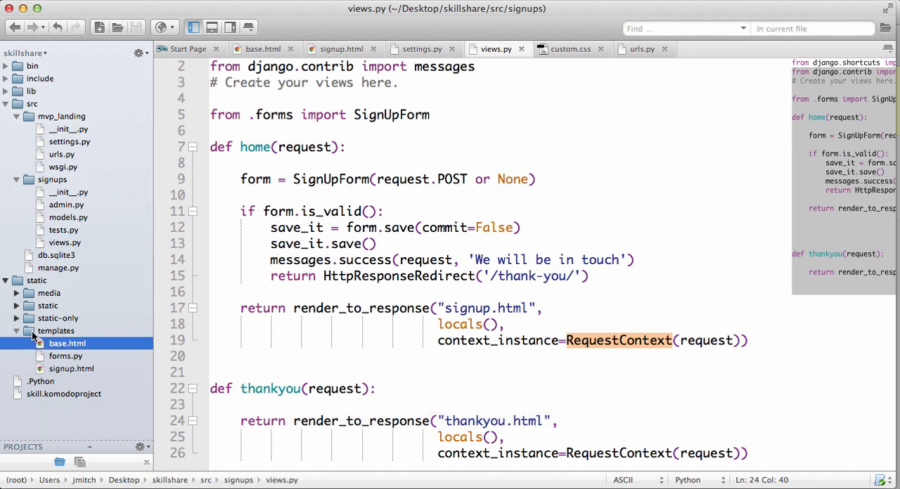
Create thankyou.html in templates, delete forms.py, and open the new template.
right_click(56, 330)
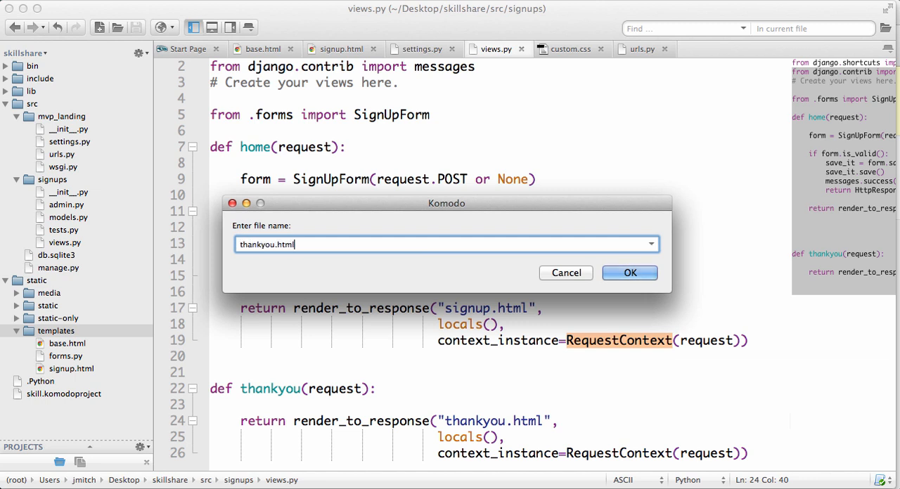
left_click(629, 272)
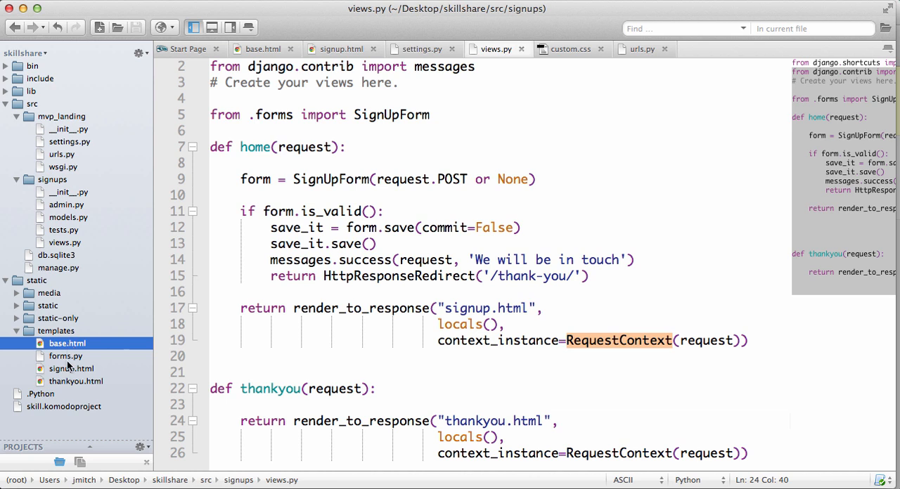
right_click(65, 355)
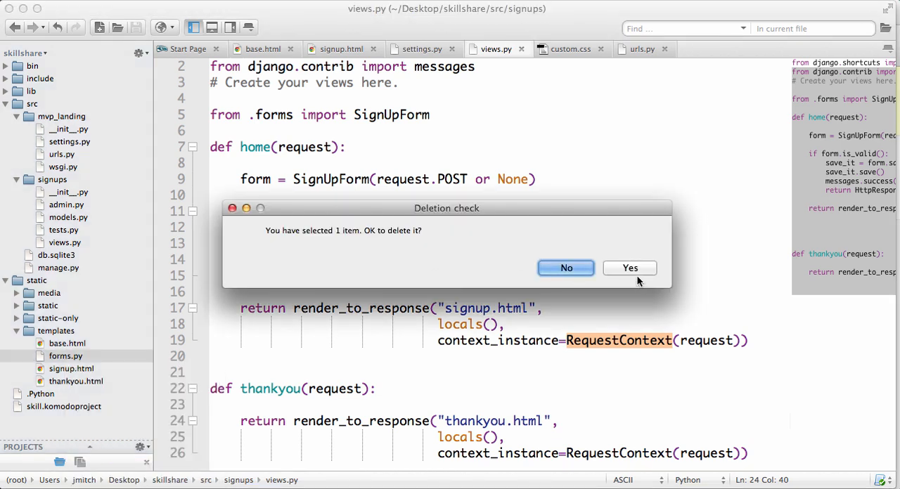
left_click(629, 268)
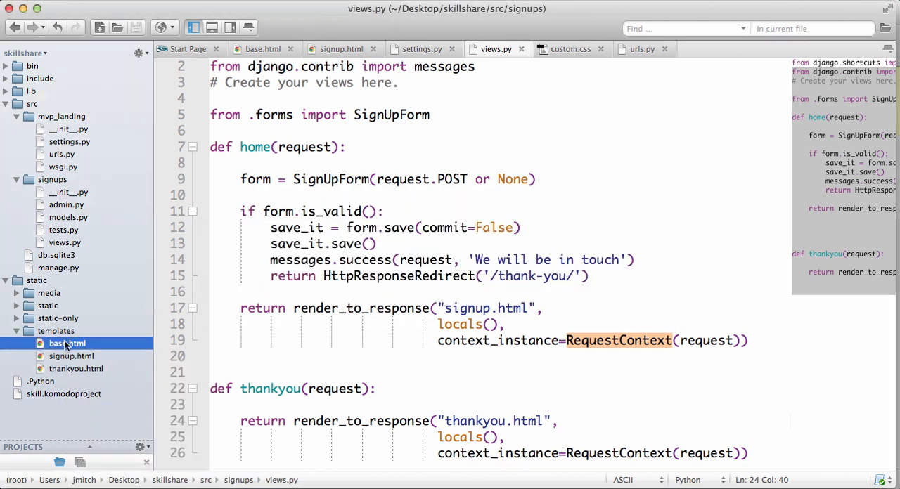
double_click(75, 368)
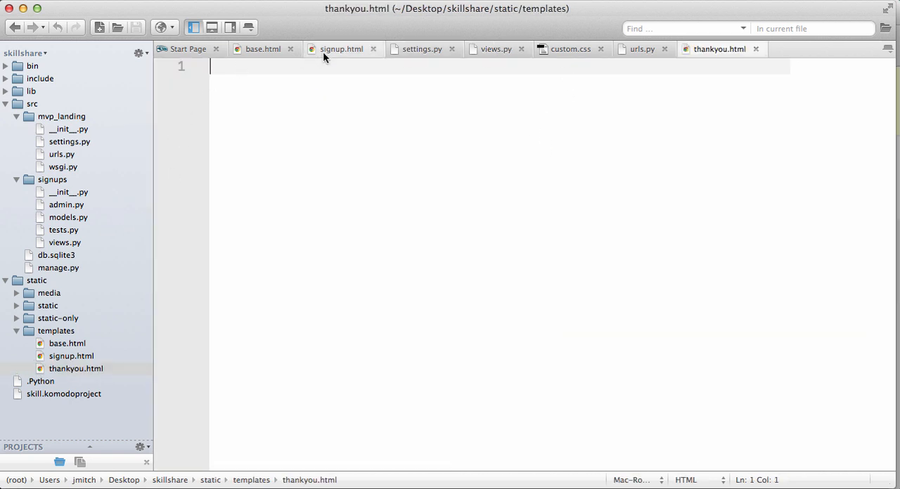
Put <h4>Thank you for joining!</h4> inside thankyou.html's content block.
left_click(341, 48)
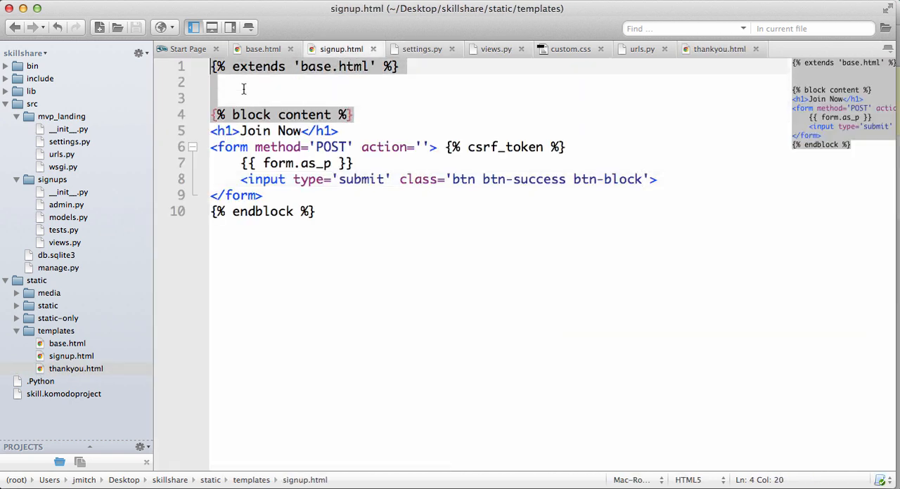
left_click(718, 48)
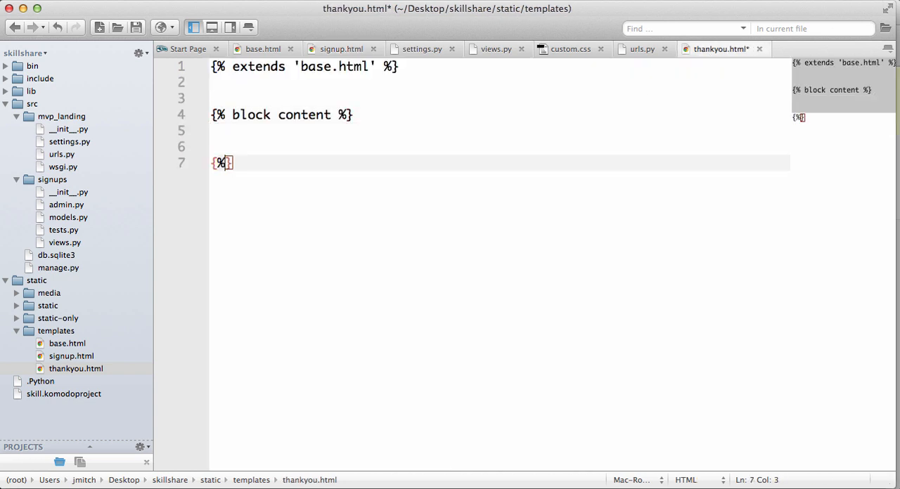
type("endblock %")
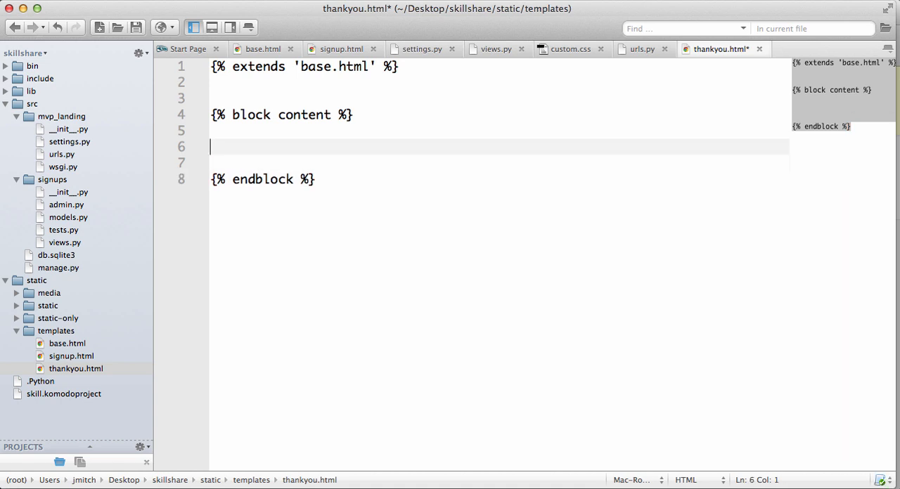
type("<h4")
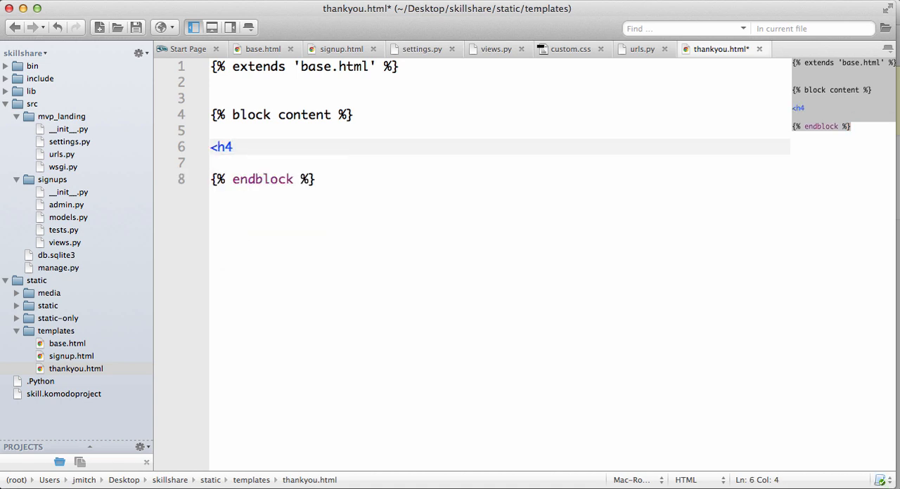
type(">Thank you for jo</h4>")
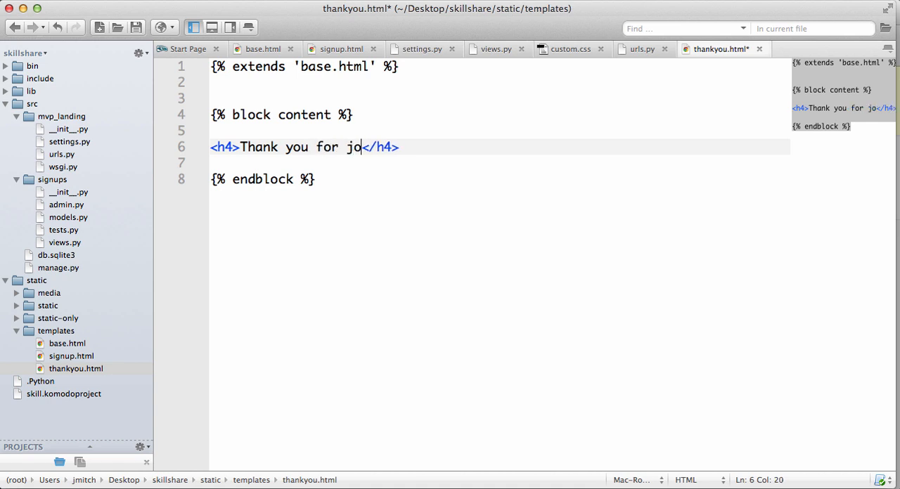
type("ining!")
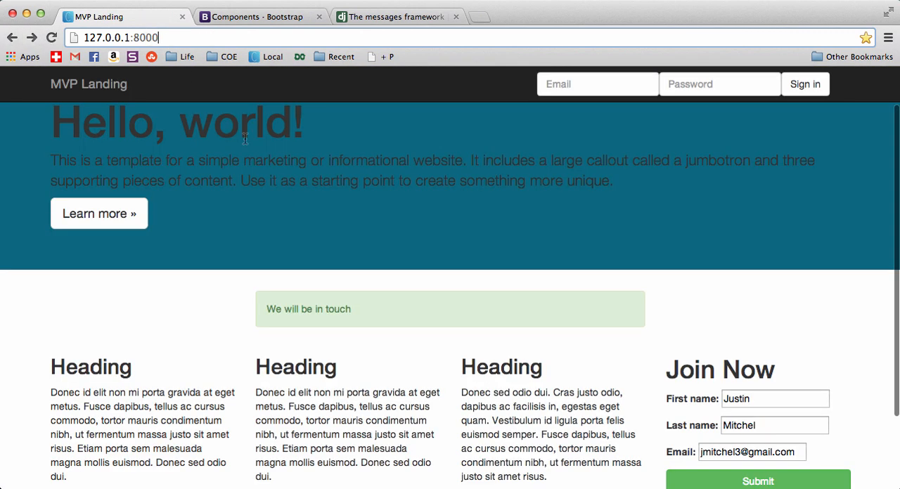
Resubmit the Join Now form and scroll the /thank-you/ page to see 'Thank you for joining!'.
scroll("down", 3)
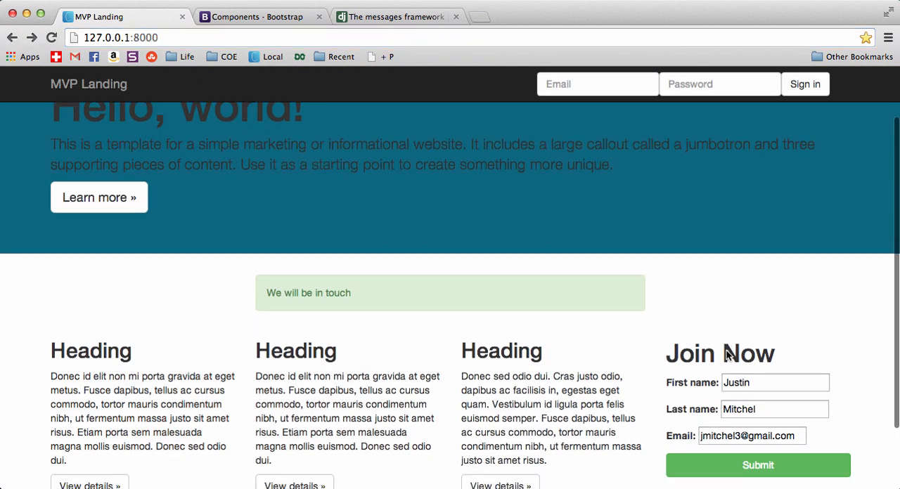
left_click(757, 465)
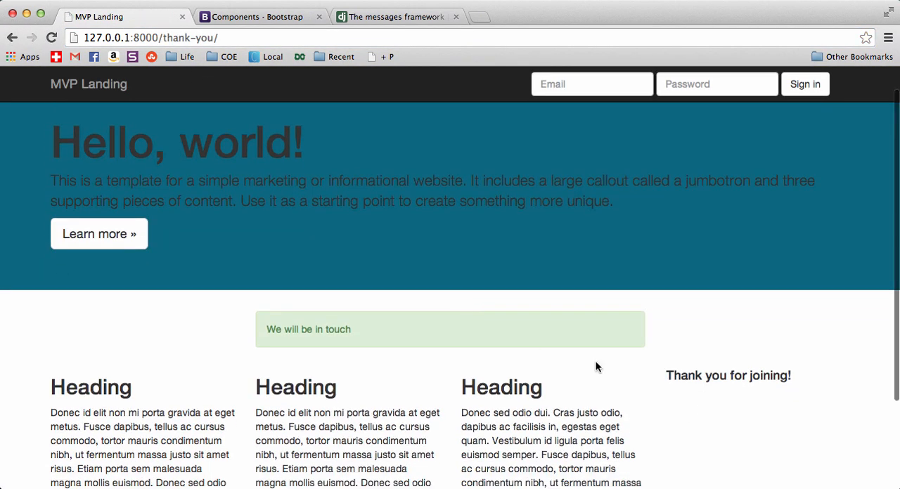
scroll("down", 3)
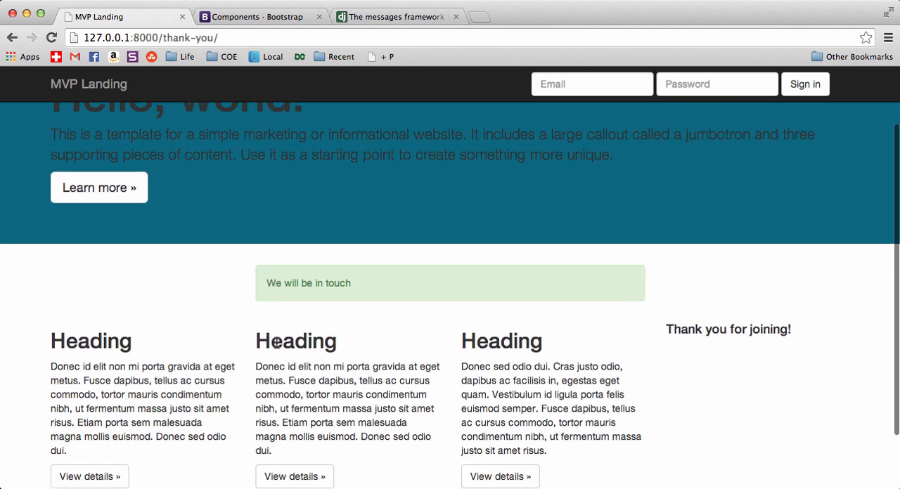
scroll("down", 3)
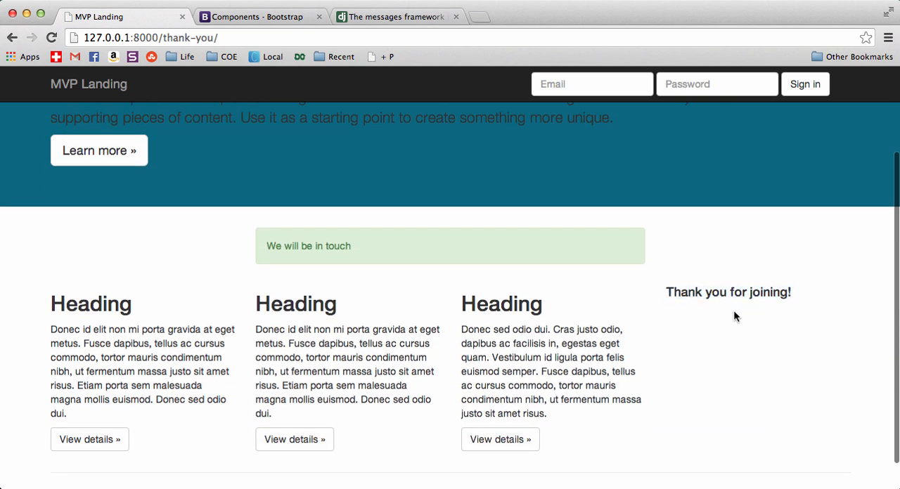
scroll("up", 3)
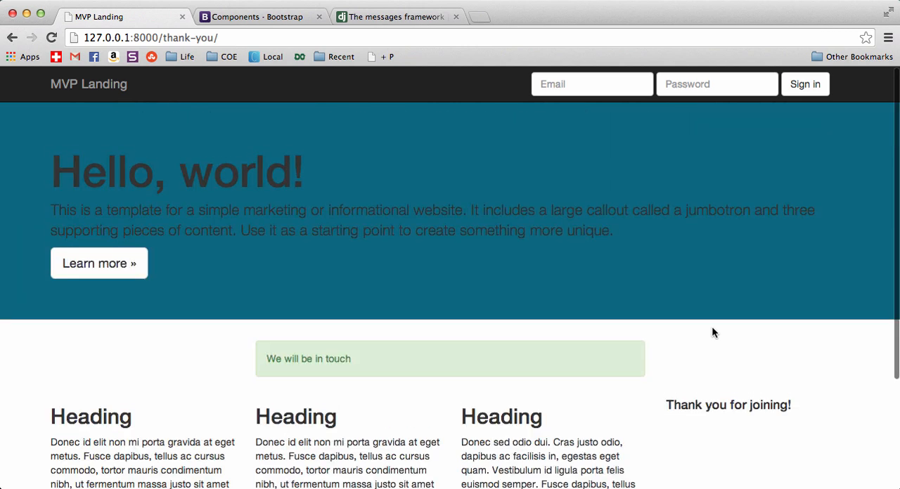
mouse_move(560, 251)
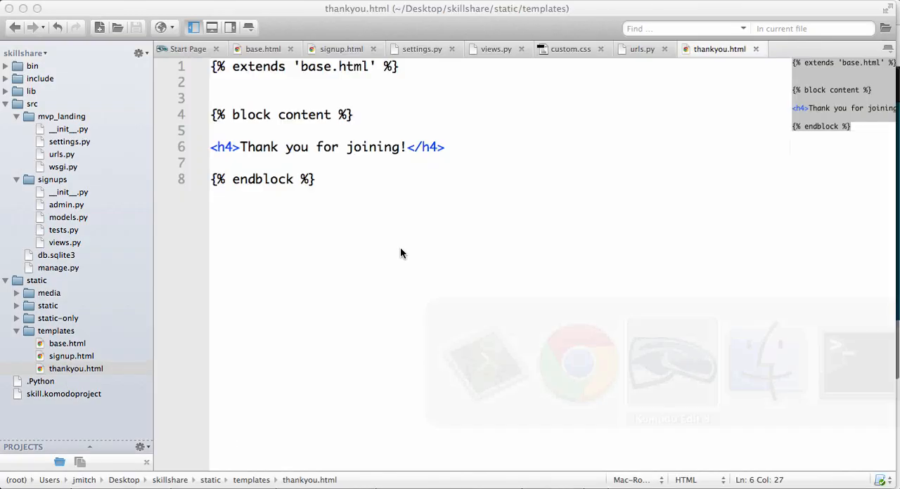
Add {% block jumbotron %}{% endblock %} below the navbar in base.html.
left_click(262, 48)
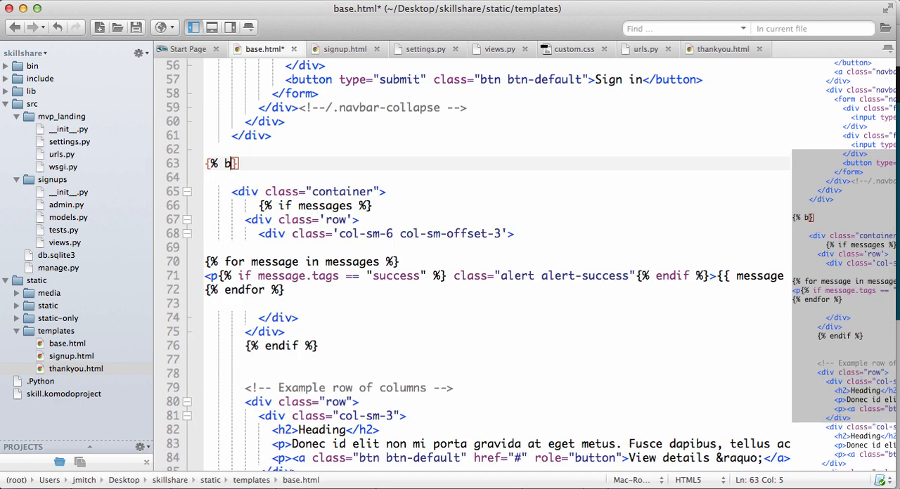
type("lock jumbotron %")
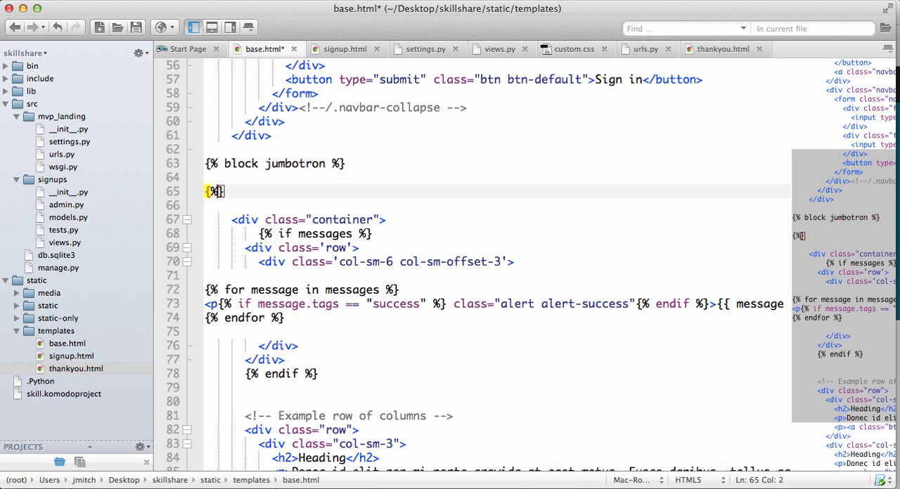
type("endblock")
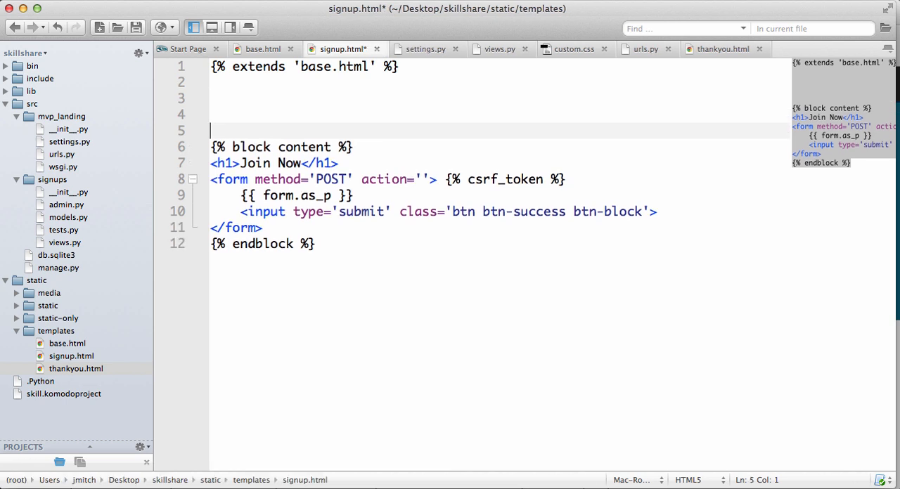
Begin a {% block jumbotron %} tag on line 3 of signup.html.
type("{% block %}")
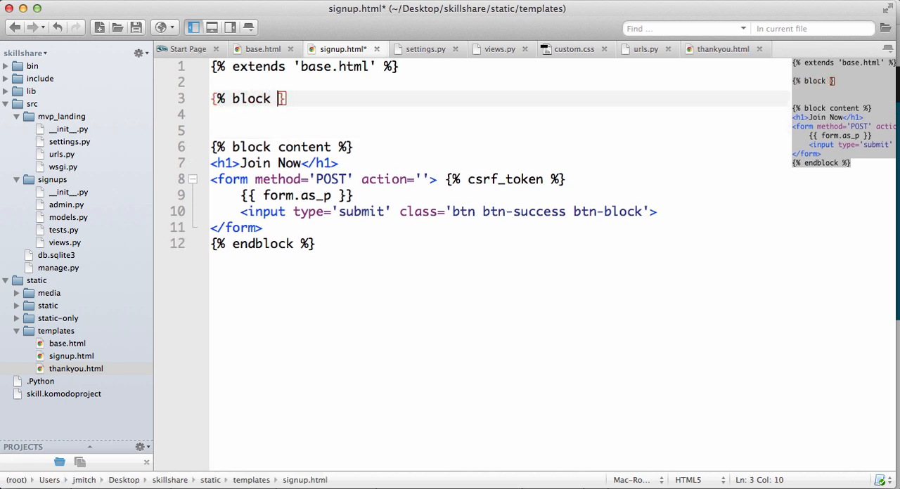
type("jumbotron")
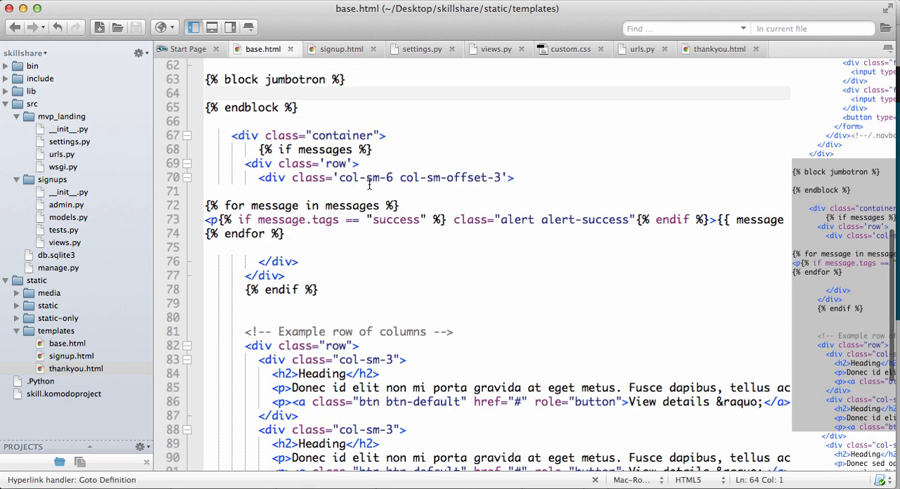
Swap base.html's example Heading columns for {% block content %}{% endblock %}.
scroll("down", 3)
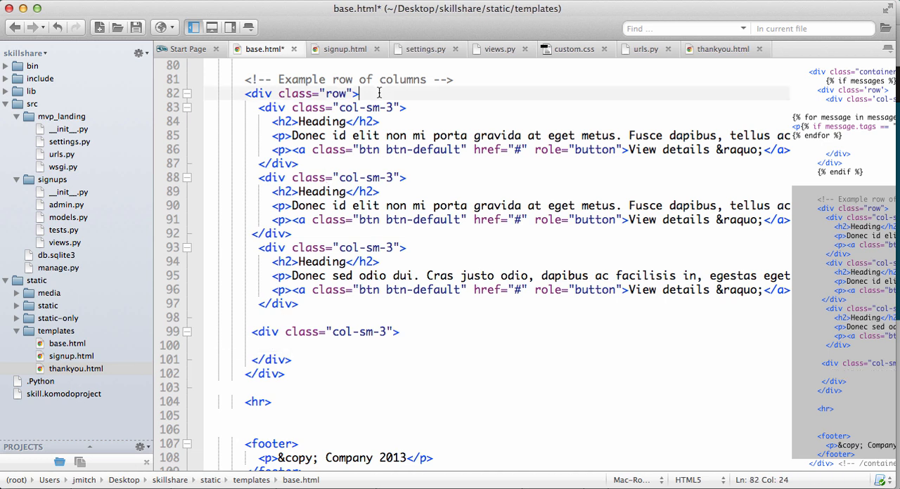
type("{% block content %}{% endblock %}")
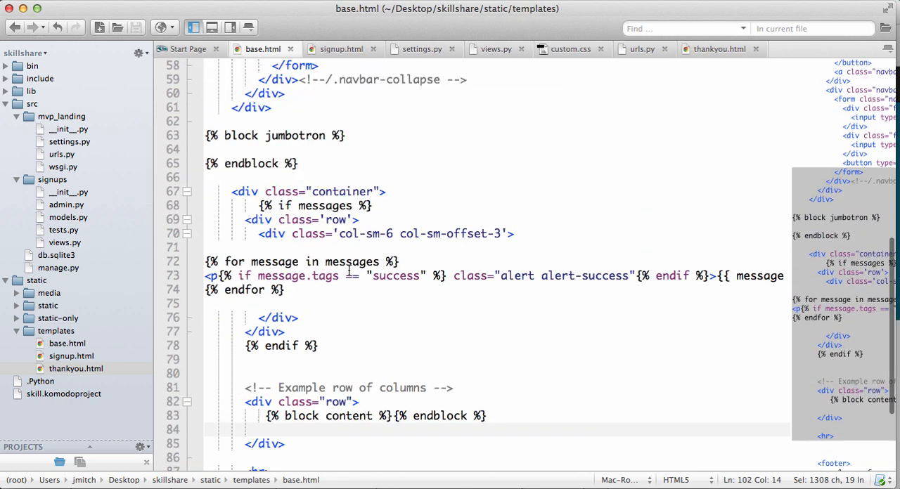
scroll("down", 3)
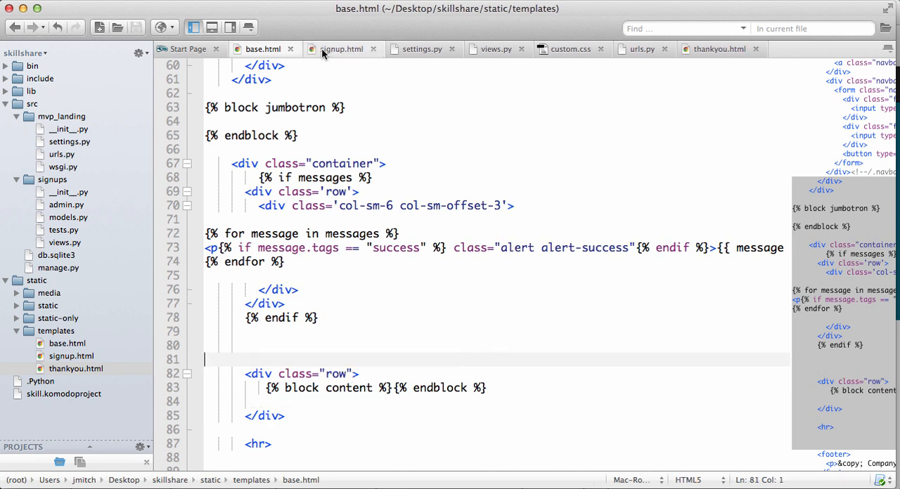
Open signup.html and place the cursor below the Hello, world! jumbotron markup.
left_click(341, 49)
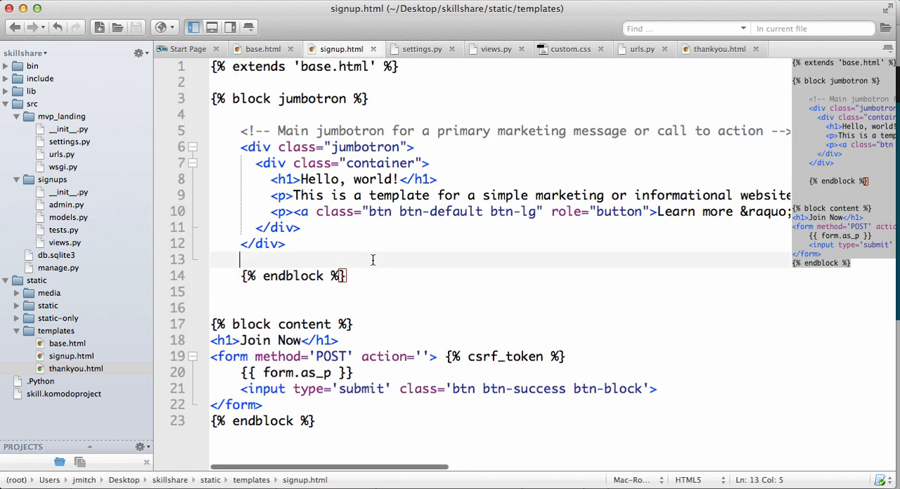
left_click(327, 324)
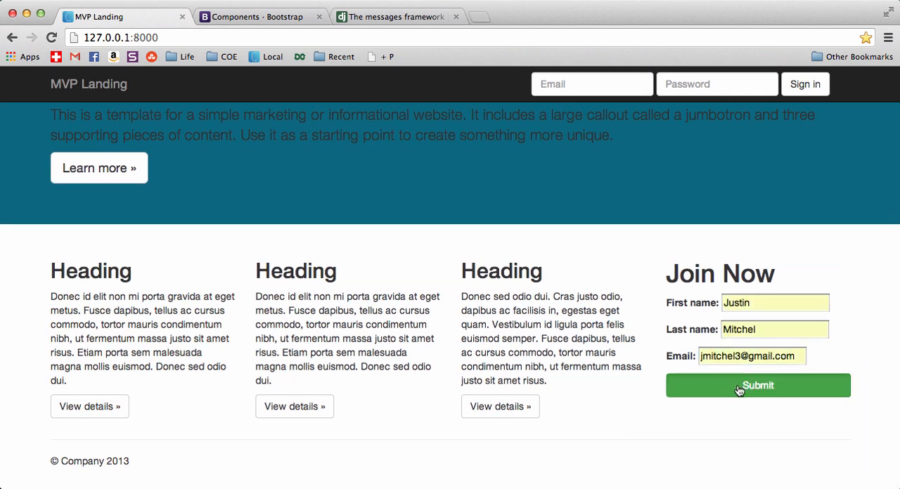
Submit the filled-in Join Now form on the home page.
left_click(757, 385)
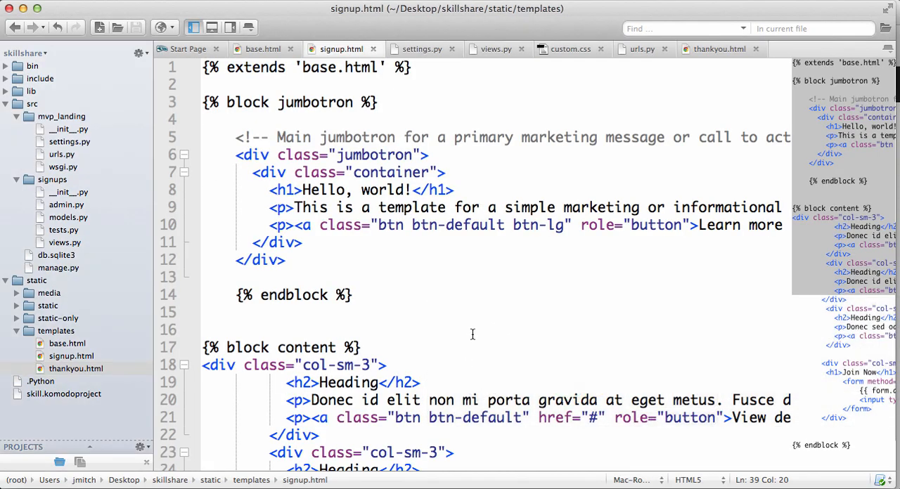
In thankyou.html, wrap the 'Thank you for joining!' heading in a <div class='col-sm-12'>.
left_click(719, 49)
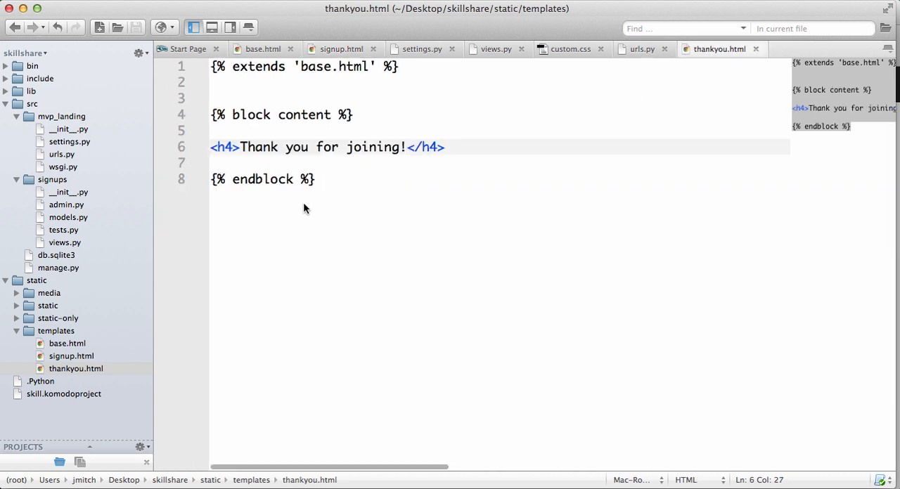
left_click(280, 131)
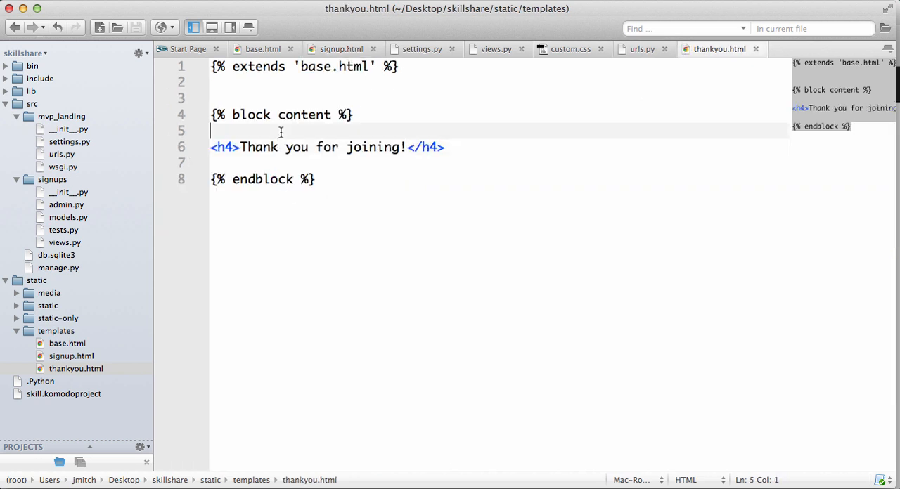
type("<div class=")
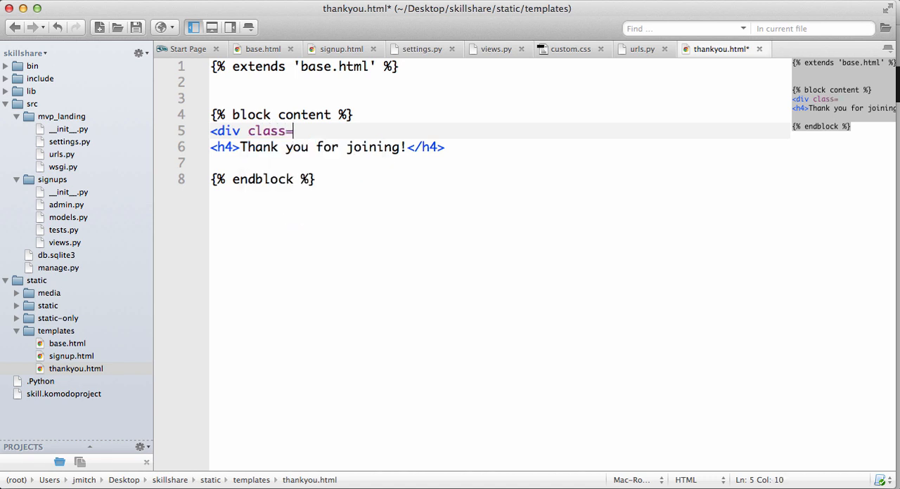
type("'col-sm'")
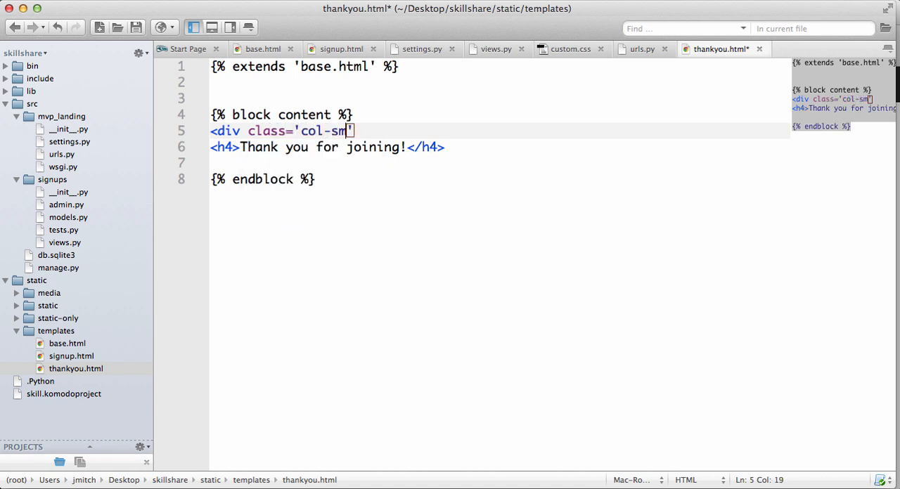
type("-12'></div>")
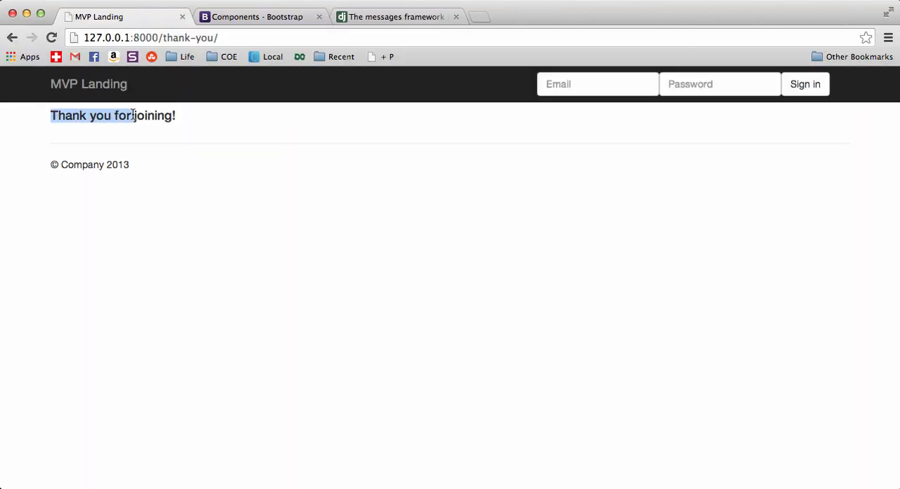
left_click(265, 154)
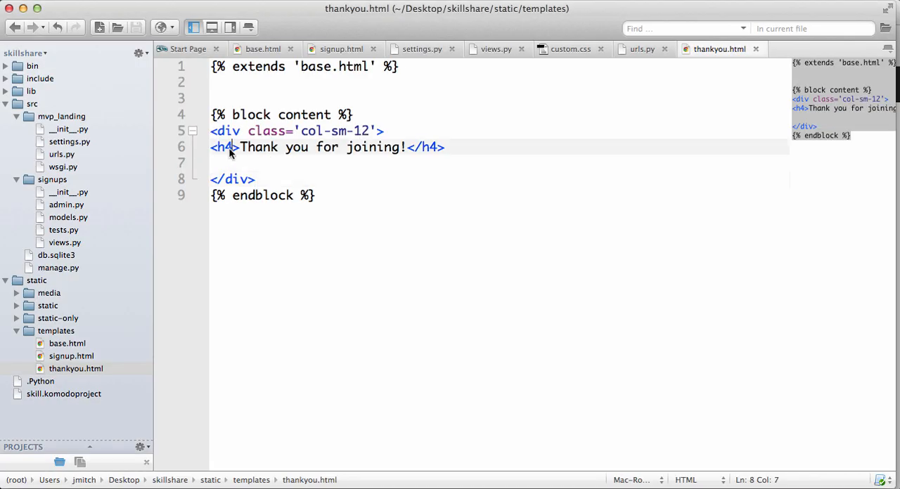
Change the heading to h1 and center the div with style='text-align: center;'.
type("1")
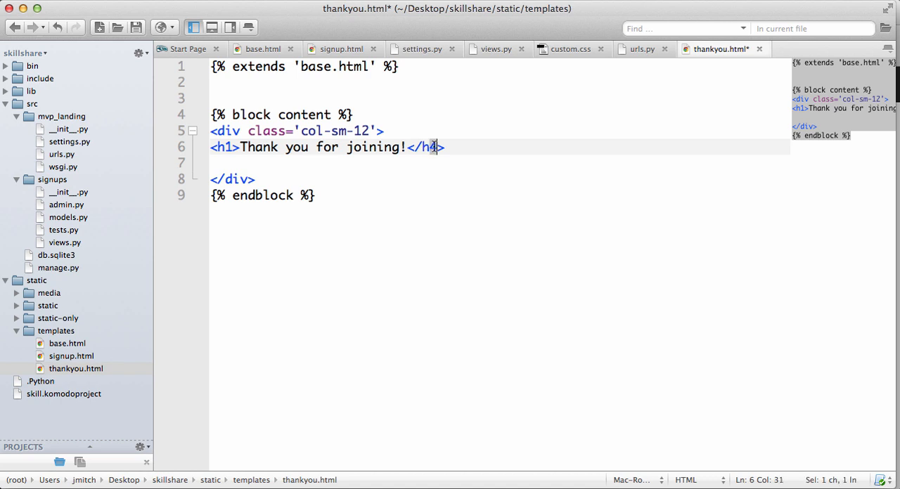
type("sy")
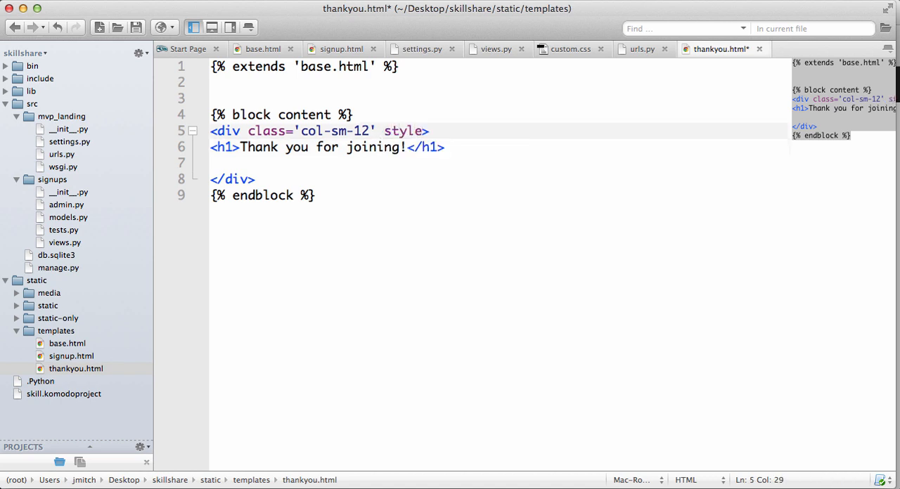
type("text-align: center'")
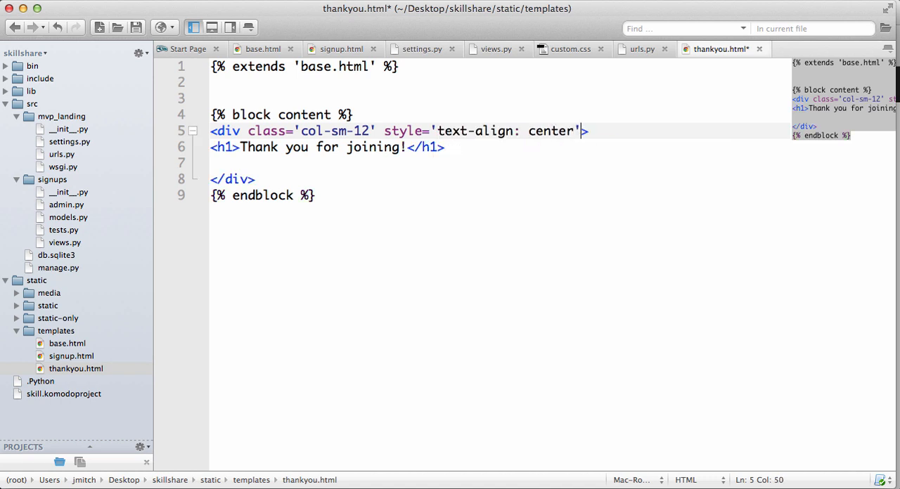
type(";")
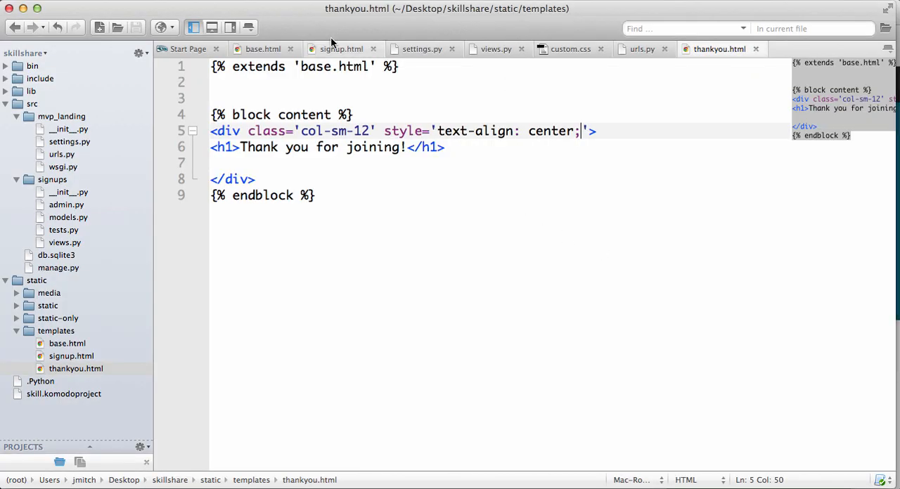
left_click(262, 49)
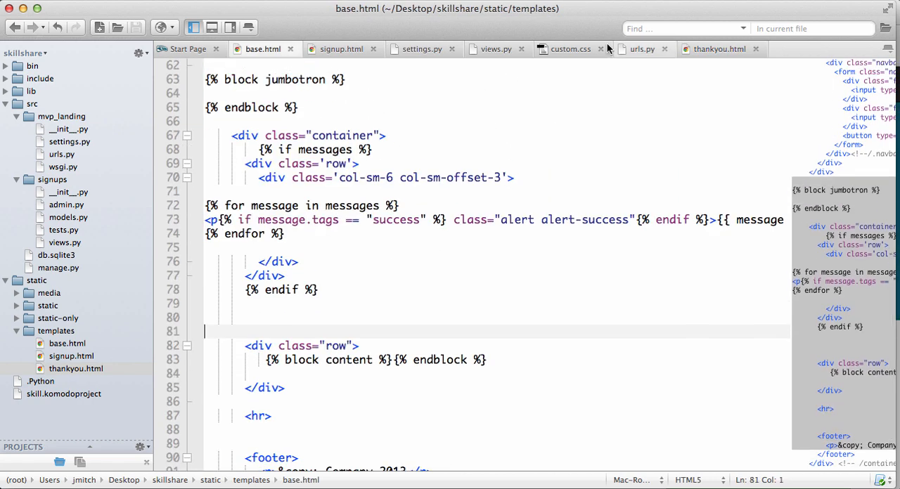
Check the Join Now form in Chrome, accepting the suggested email, then return to views.py.
key("cmd+tab")
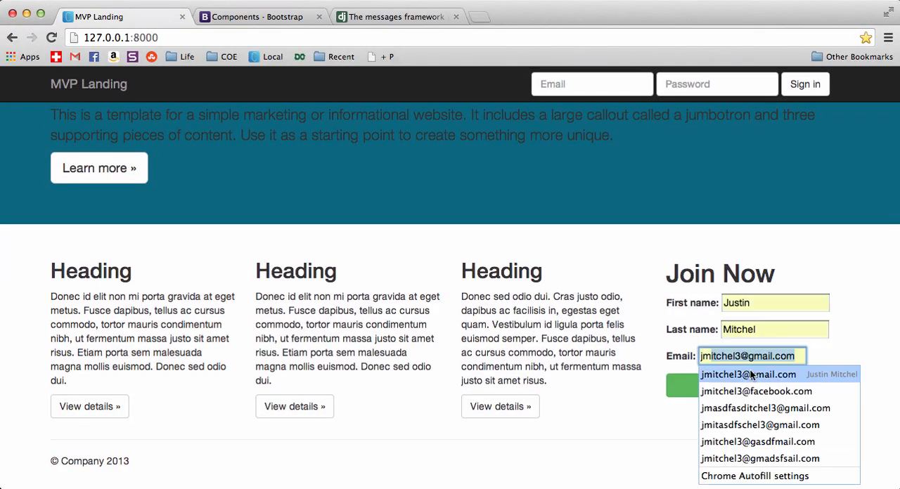
left_click(682, 385)
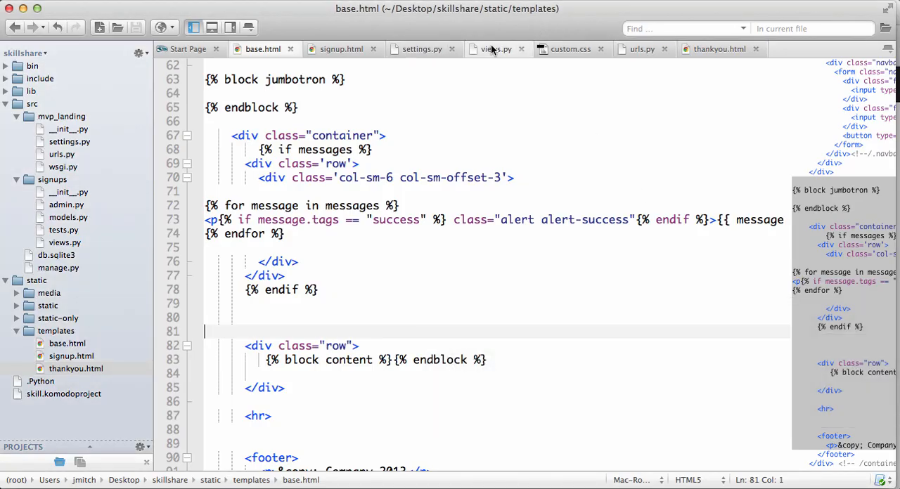
left_click(496, 49)
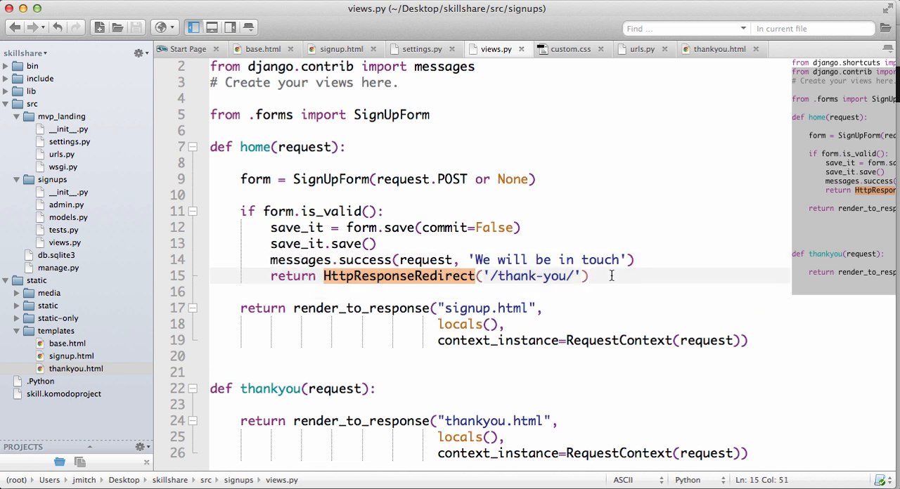
mouse_move(616, 292)
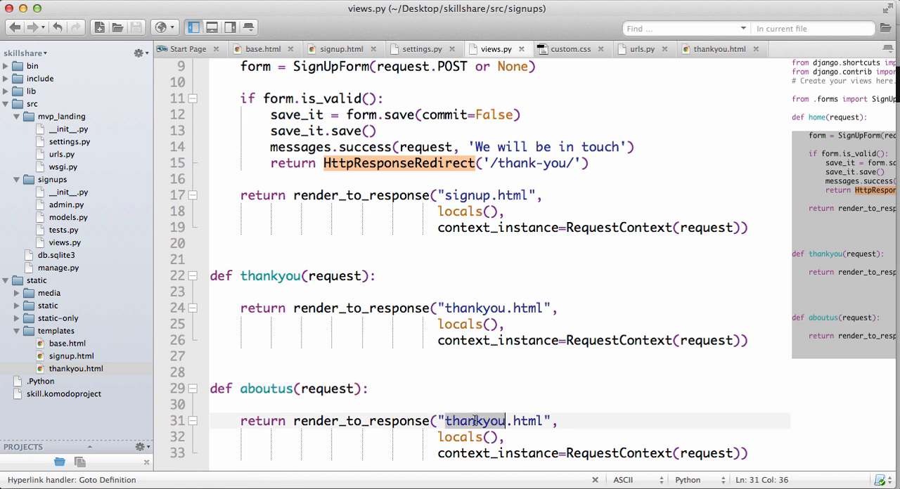
Rename the copied thankyou view to aboutus, rendering aboutus.html.
type("aboutus")
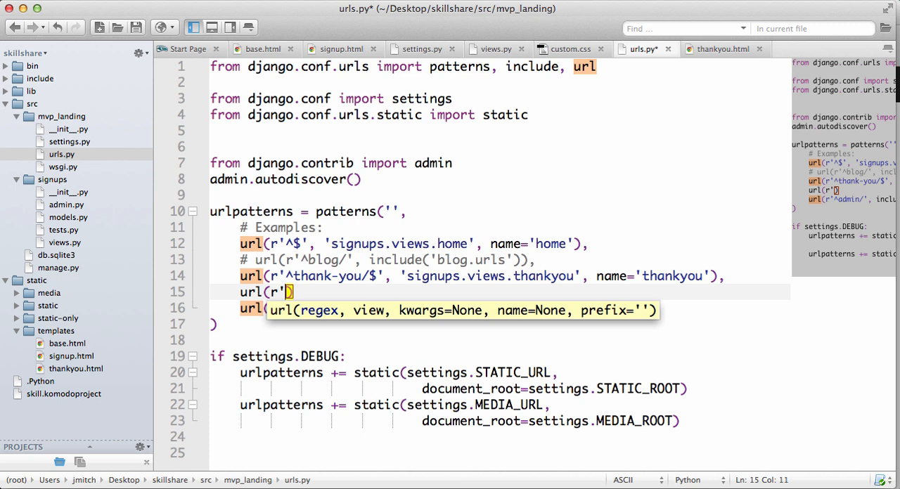
Add url(r'^about-us/$', 'signups.views.aboutus', name='aboutus') to urls.py and save.
type("^aboutus'")
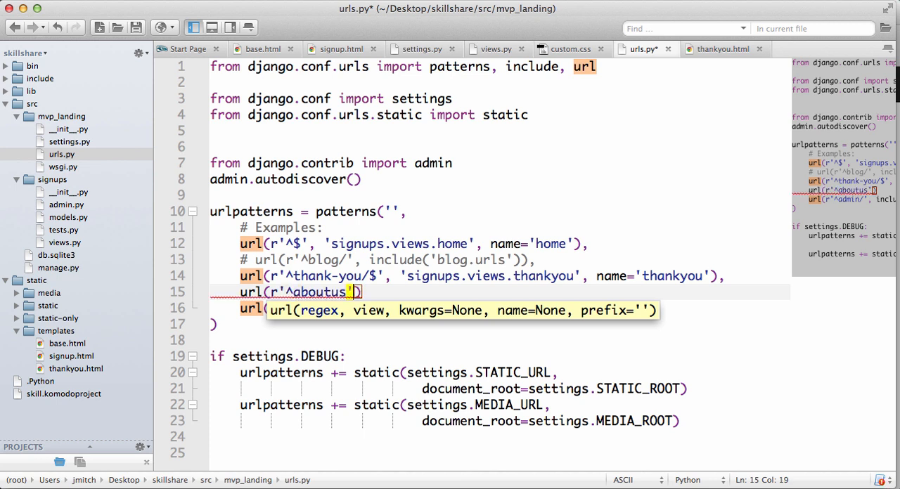
type("/$")
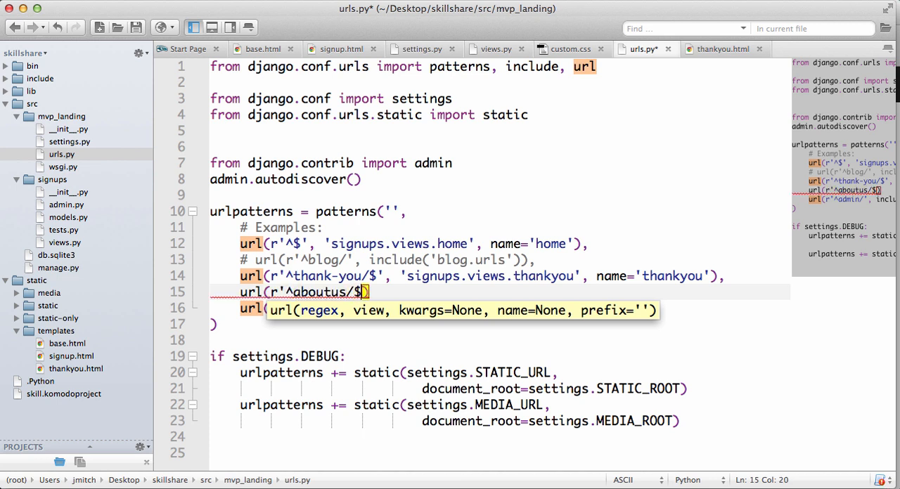
type(", 's'")
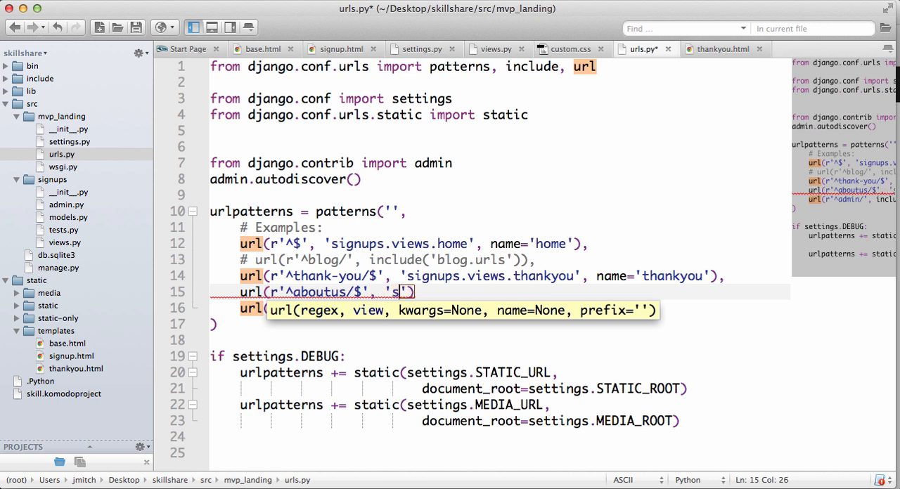
type("ignups.views.d")
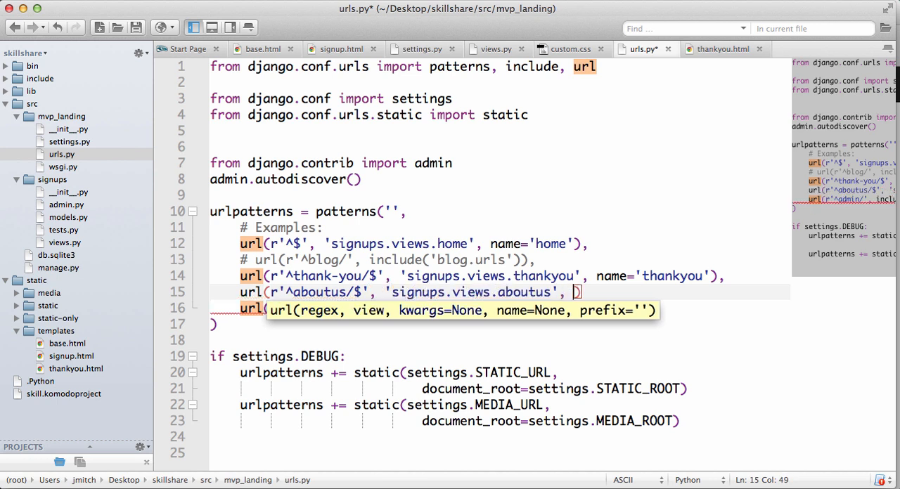
type("name='abou'")
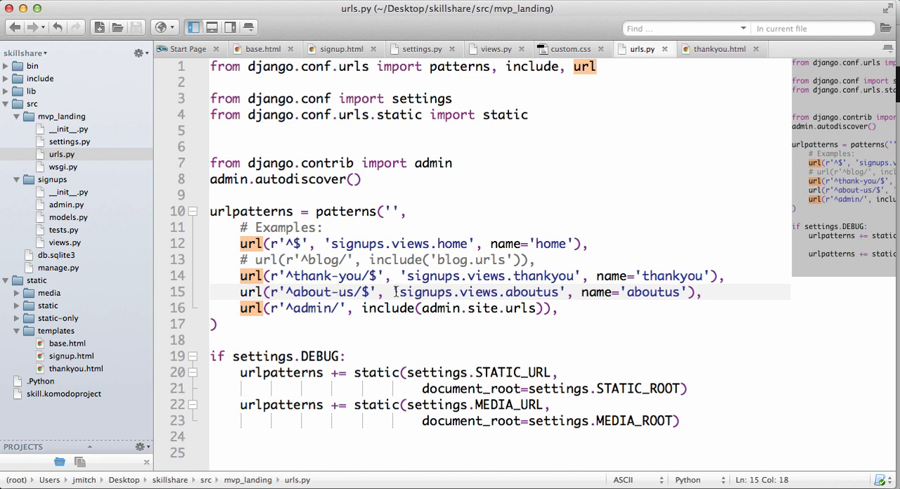
left_click(395, 292)
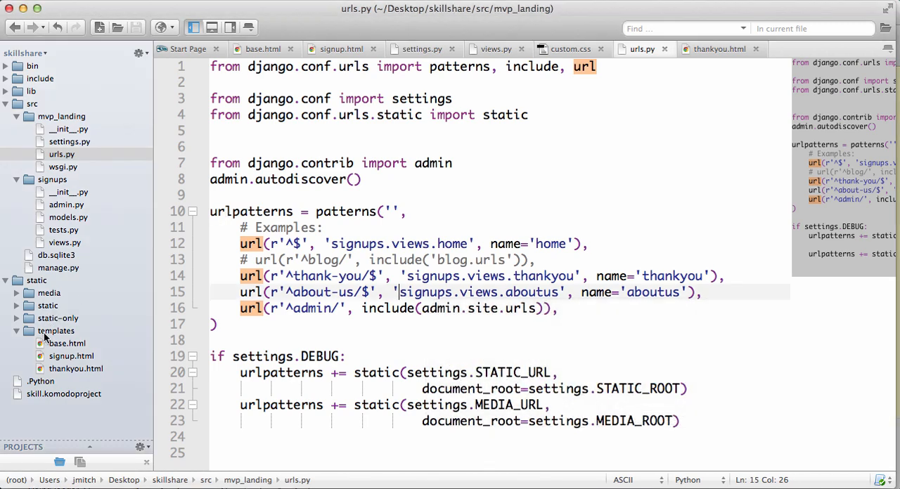
Create aboutus.html in the templates folder and select thankyou.html's contents to copy.
right_click(55, 330)
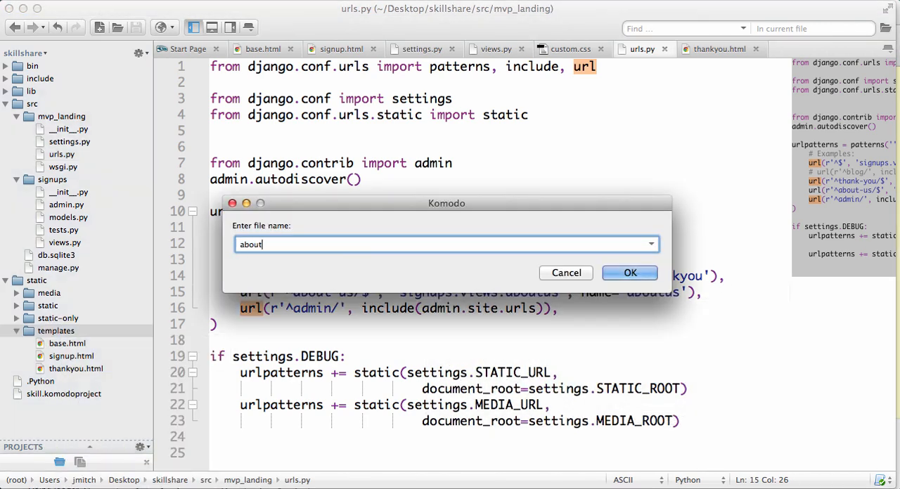
type("u")
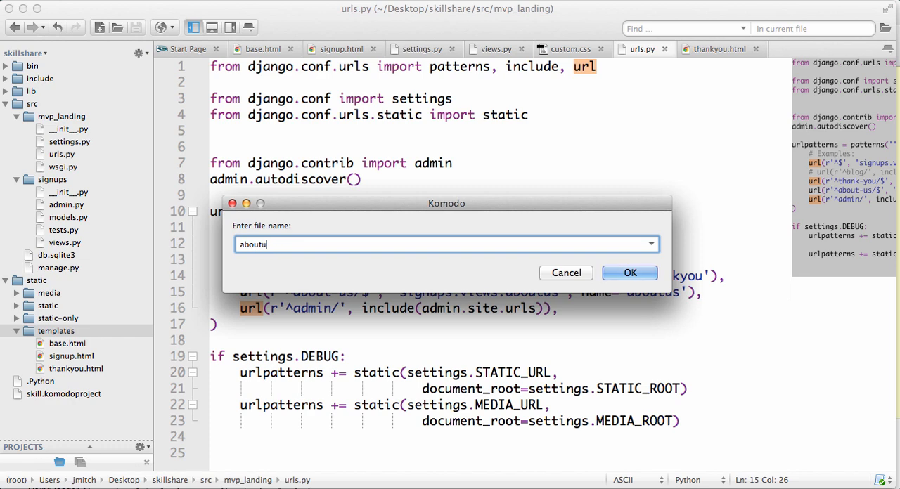
left_click(629, 272)
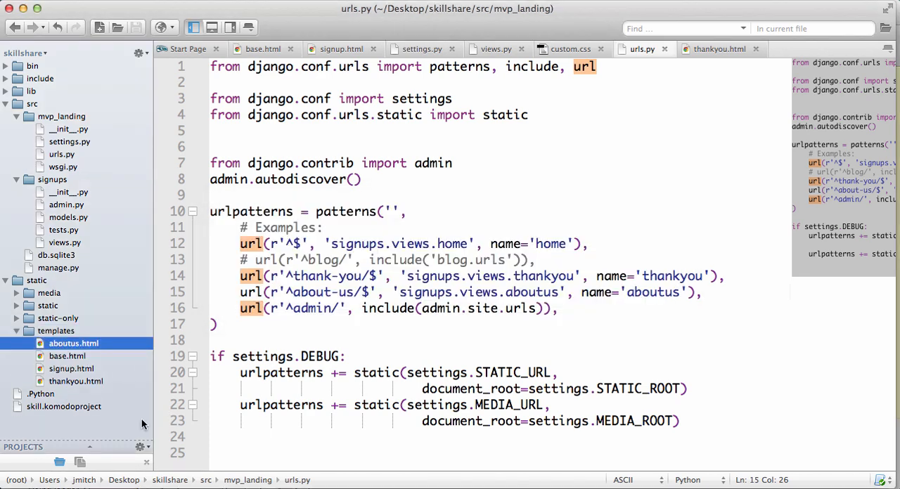
left_click(496, 49)
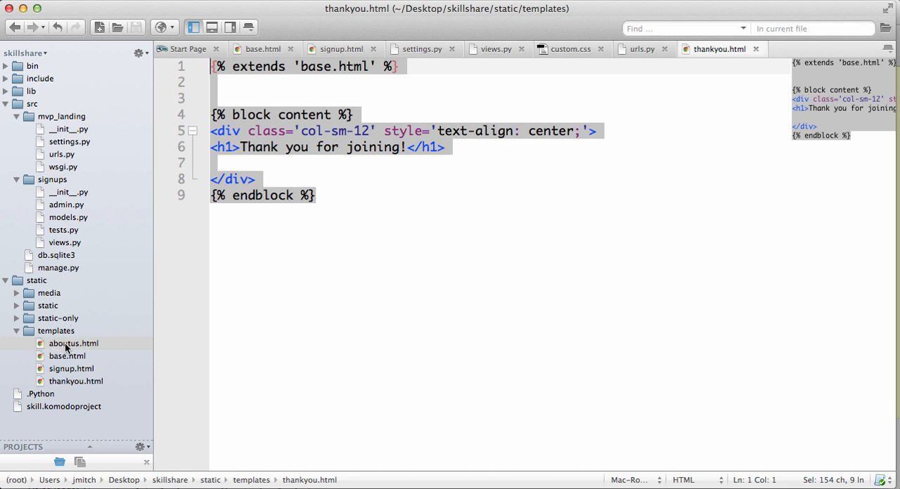
In aboutus.html, add a {% block jumbotron %} with markup copied from signup.html.
double_click(73, 343)
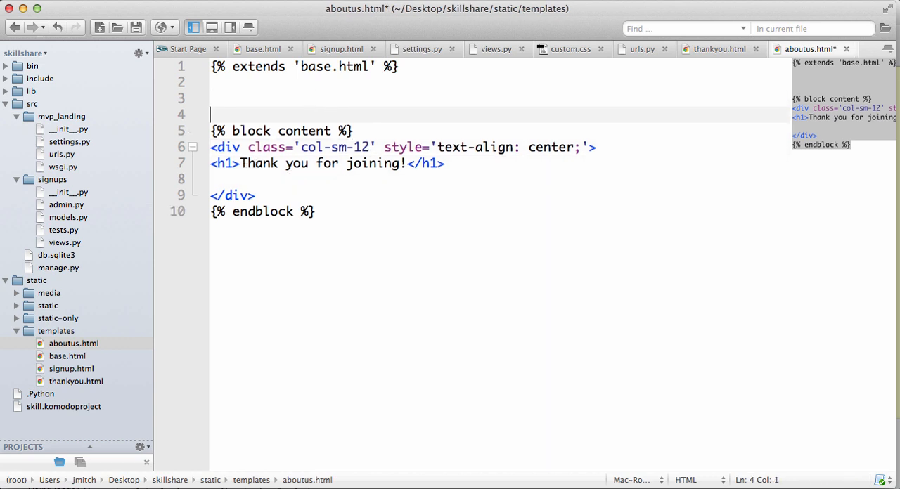
type("{% block %}")
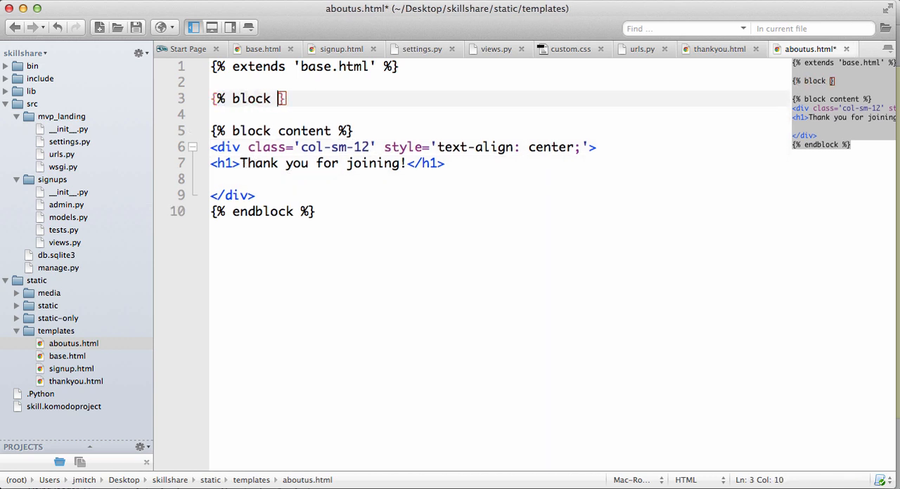
type("jumbotron %")
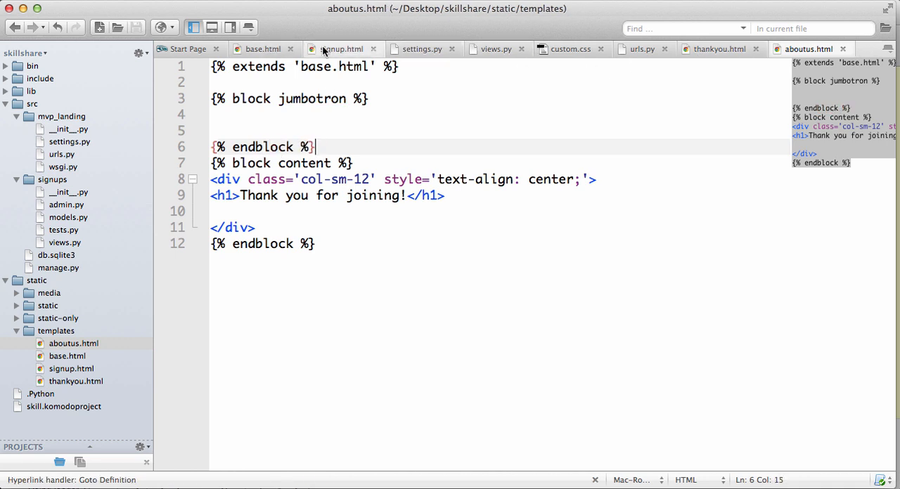
left_click(342, 49)
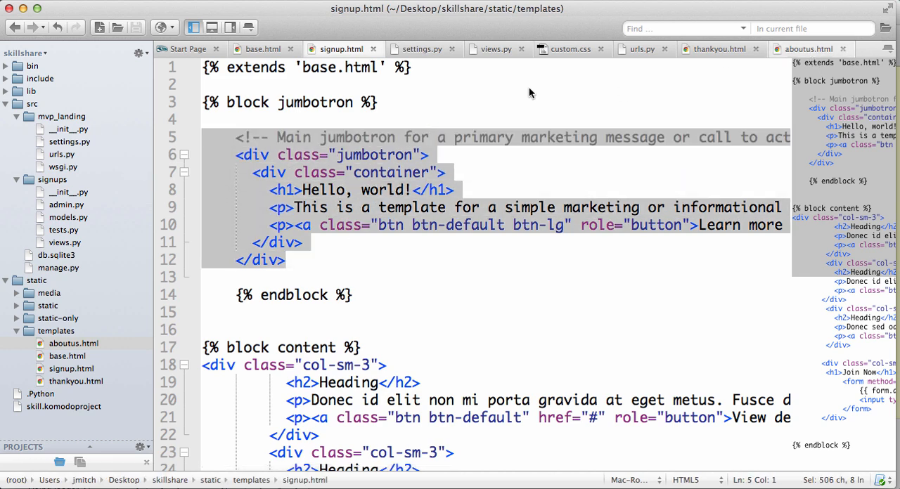
left_click(809, 49)
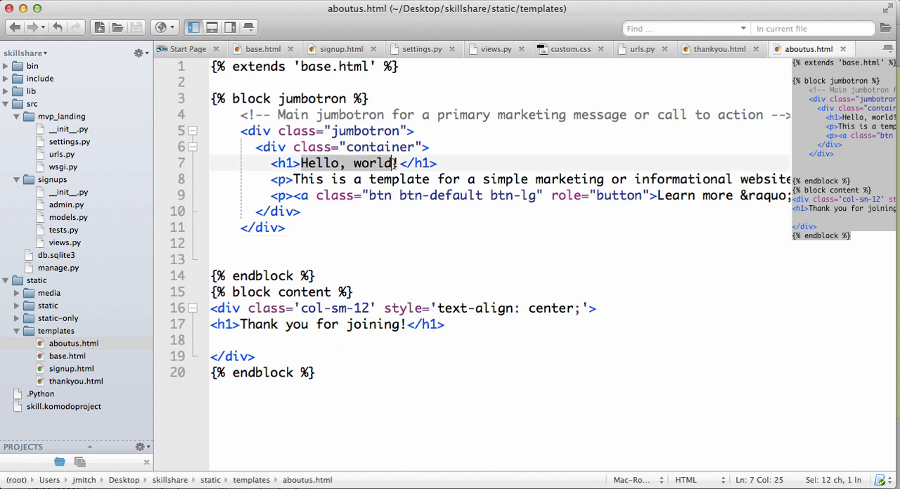
Title the jumbotron 'This is Us', check it in the browser, and rename the heading 'Read More'.
type("This is Us</h1>")
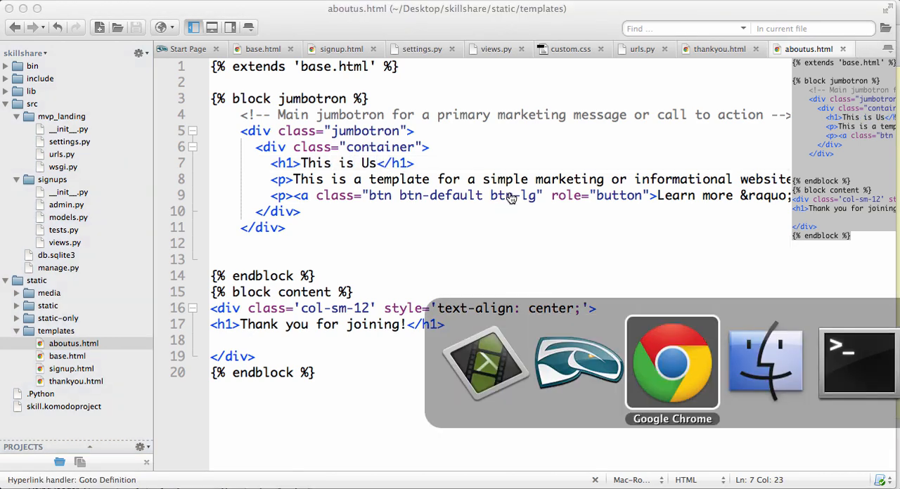
left_click(671, 362)
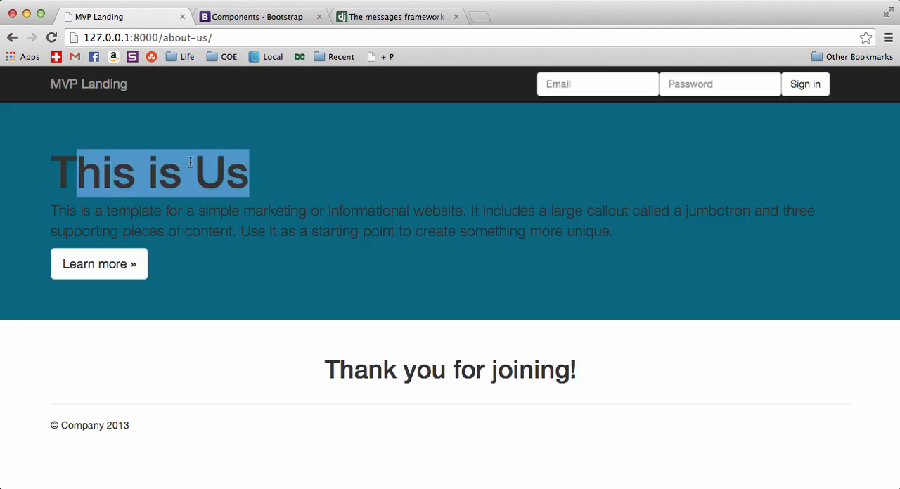
left_click(246, 227)
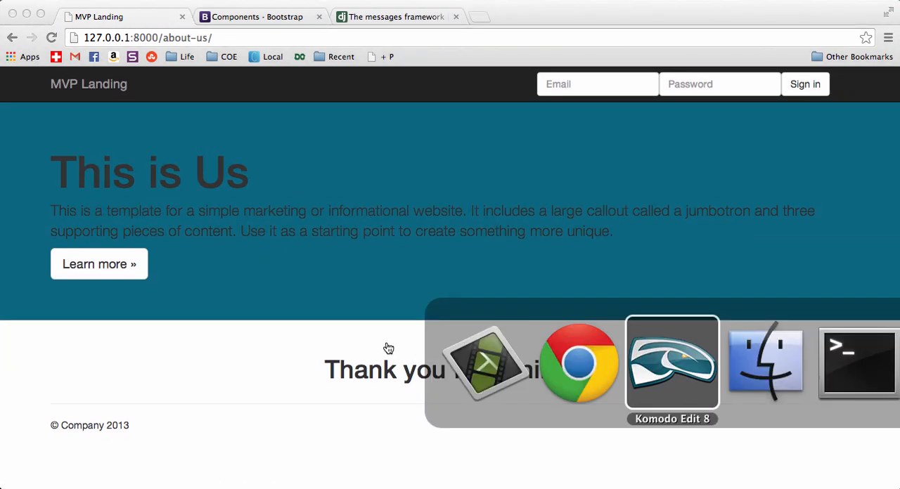
left_click(671, 362)
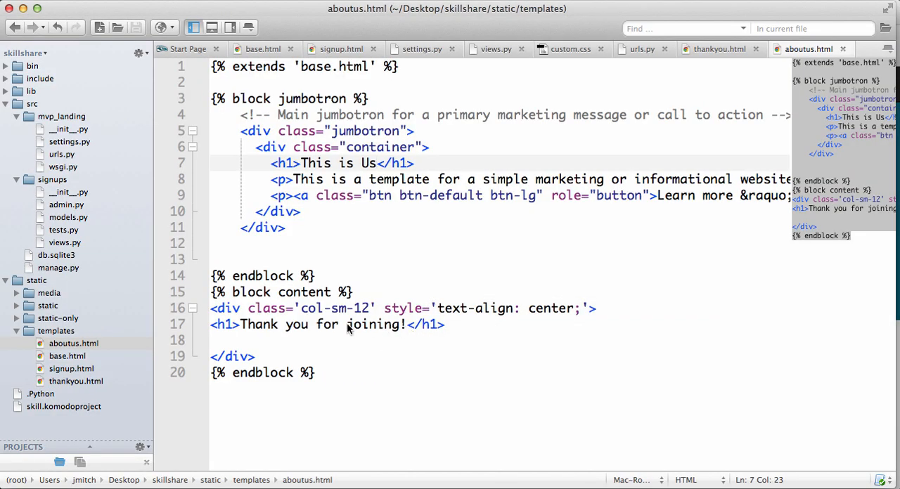
left_click_drag(241, 324, 407, 324)
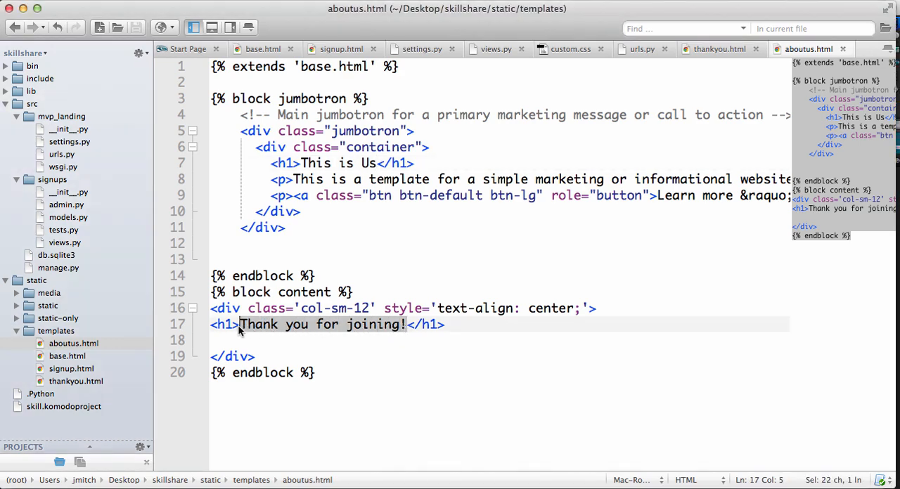
type("Read More")
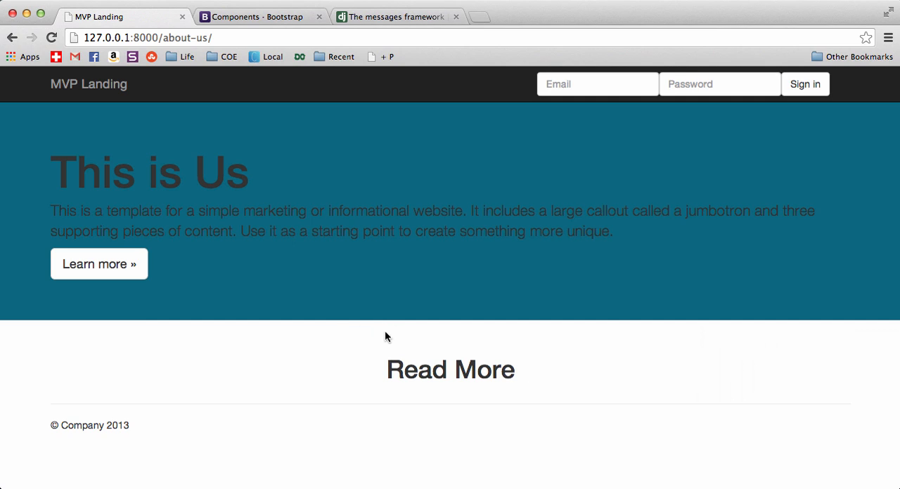
mouse_move(404, 295)
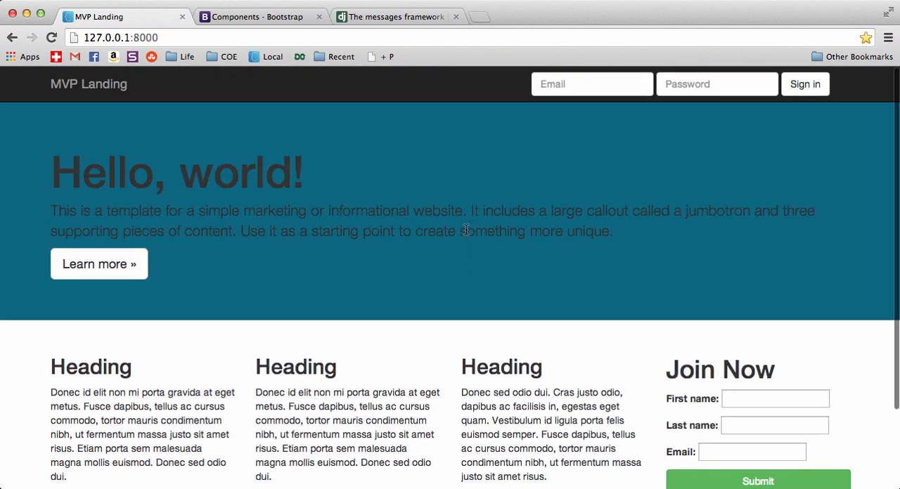
mouse_move(317, 154)
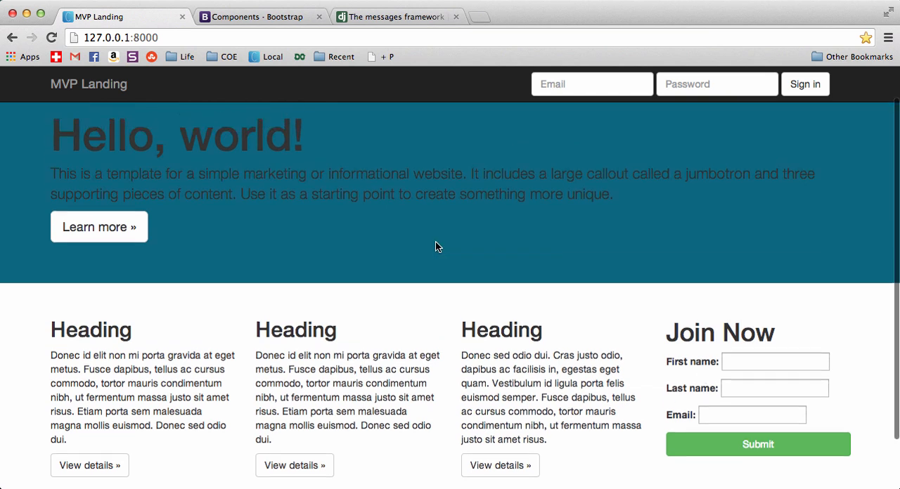
Scroll down the home page below the Hello, world! jumbotron.
scroll("down", 3)
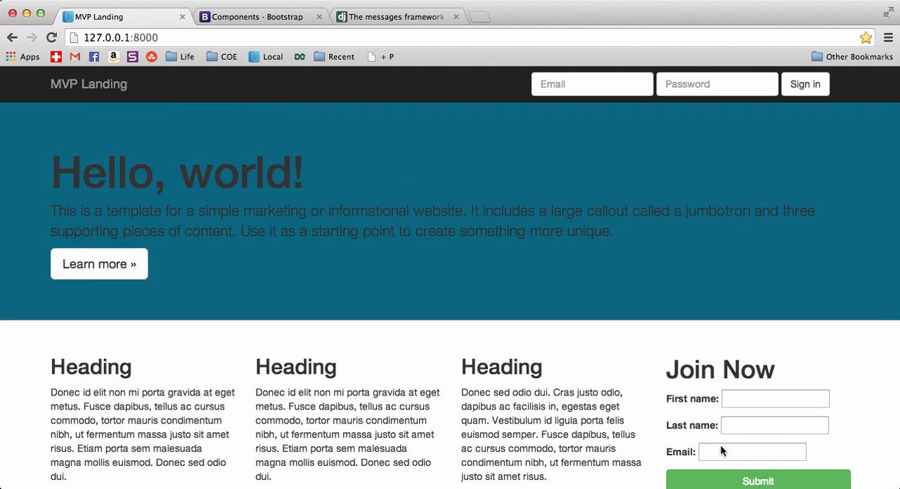
scroll("down", 3)
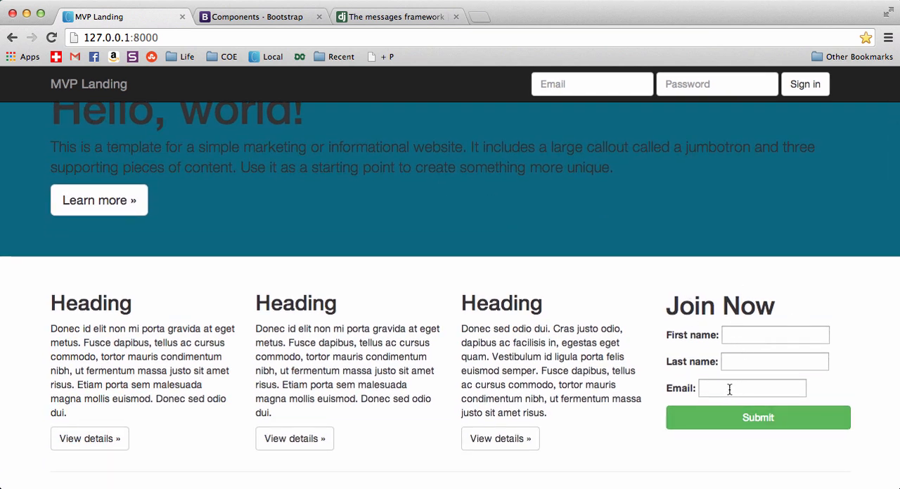